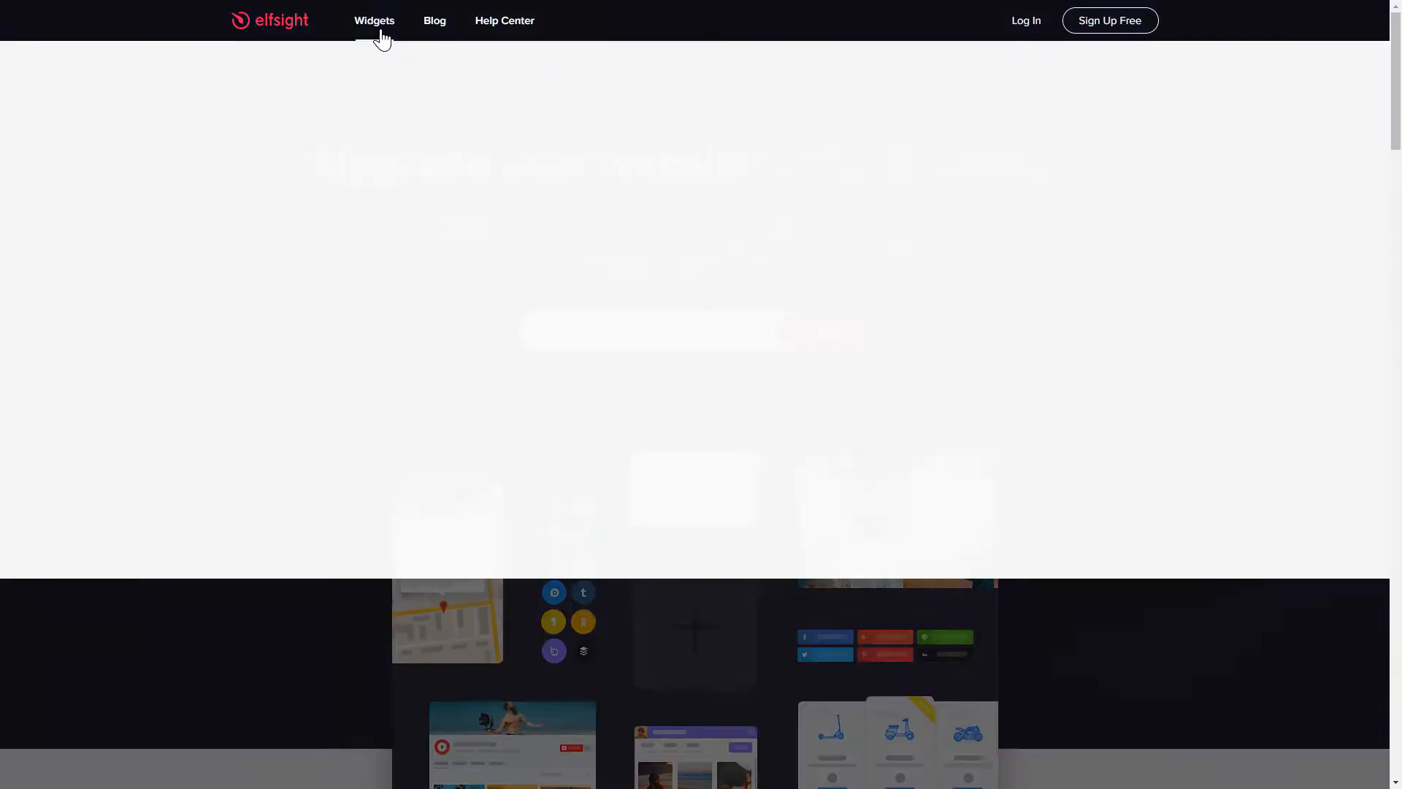
- Start a new YouTube Gallery widget from Elfsight's Widgets menu to reach templates
{"action": "left_click", "coordinate": [374, 21]}
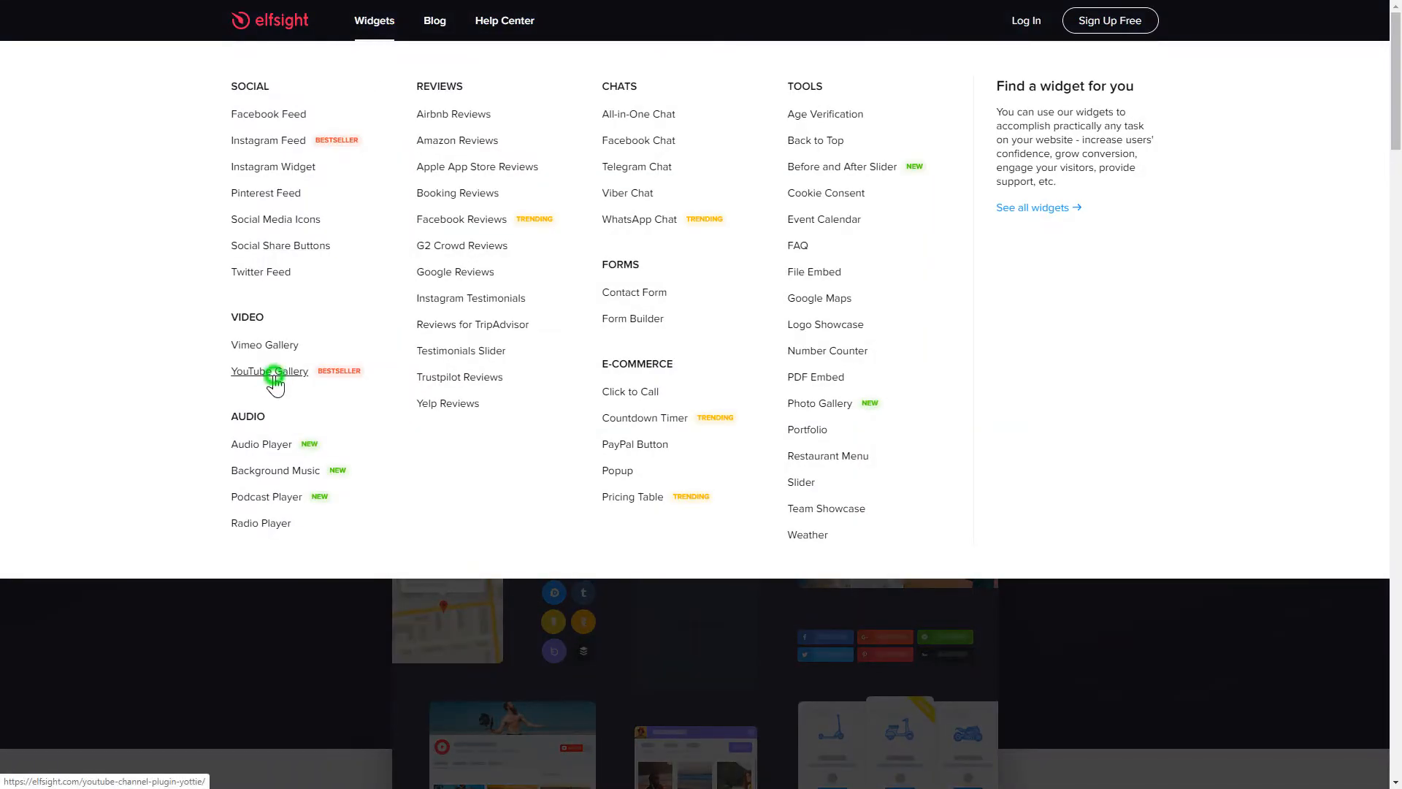
{"action": "left_click", "coordinate": [269, 370]}
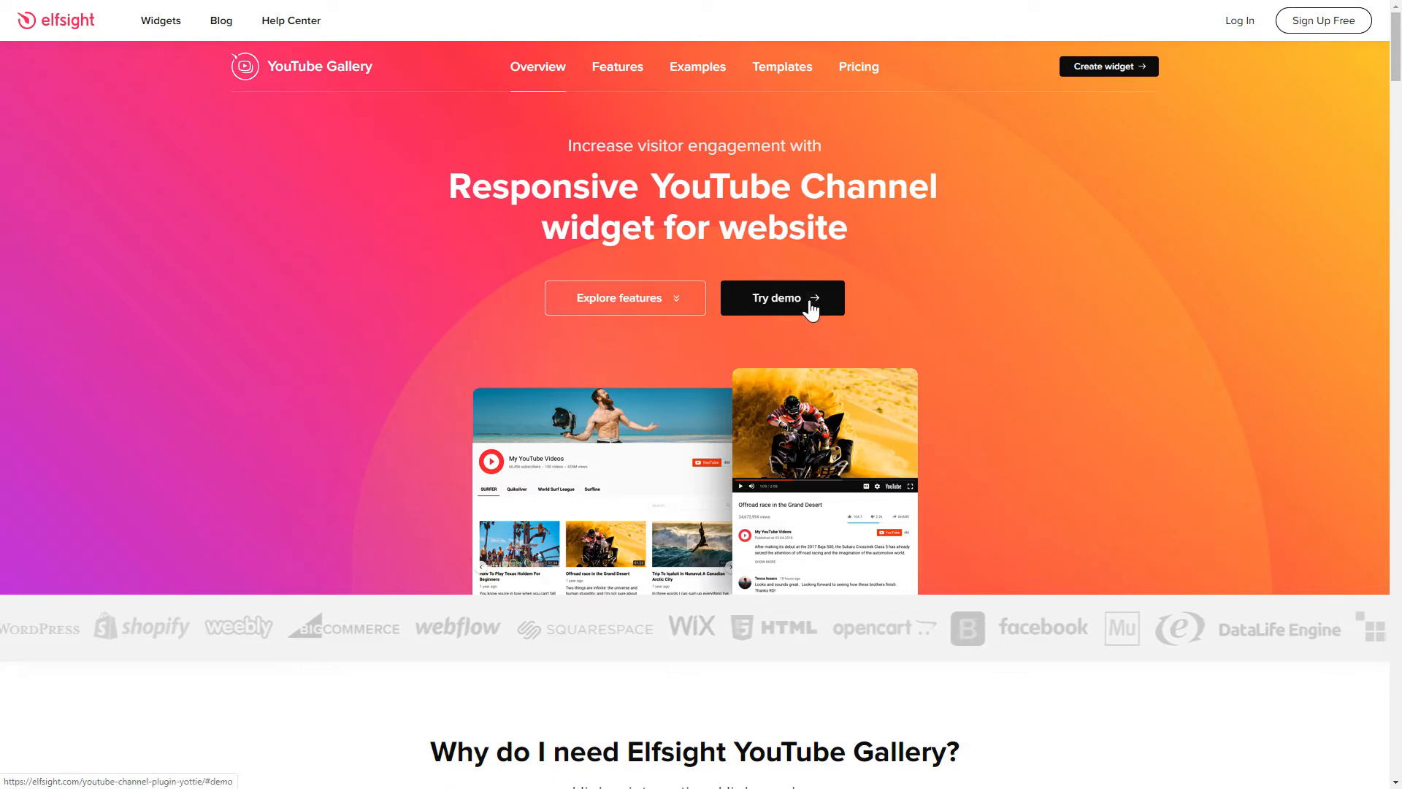
{"action": "left_click", "coordinate": [1107, 66]}
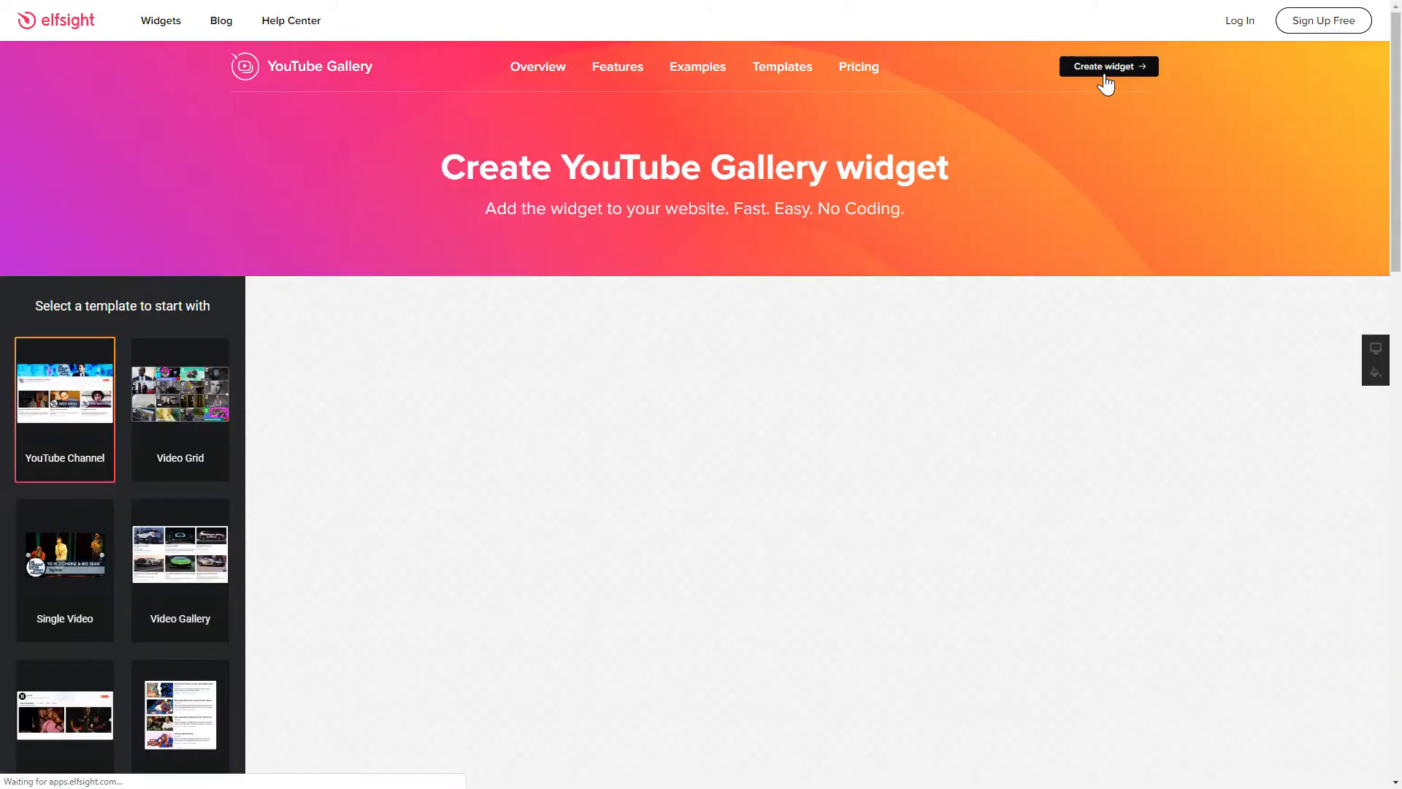
- Preview Video Gallery, then continue with the YouTube Channel template
{"action": "scroll", "scroll_direction": "down", "scroll_amount": 3}
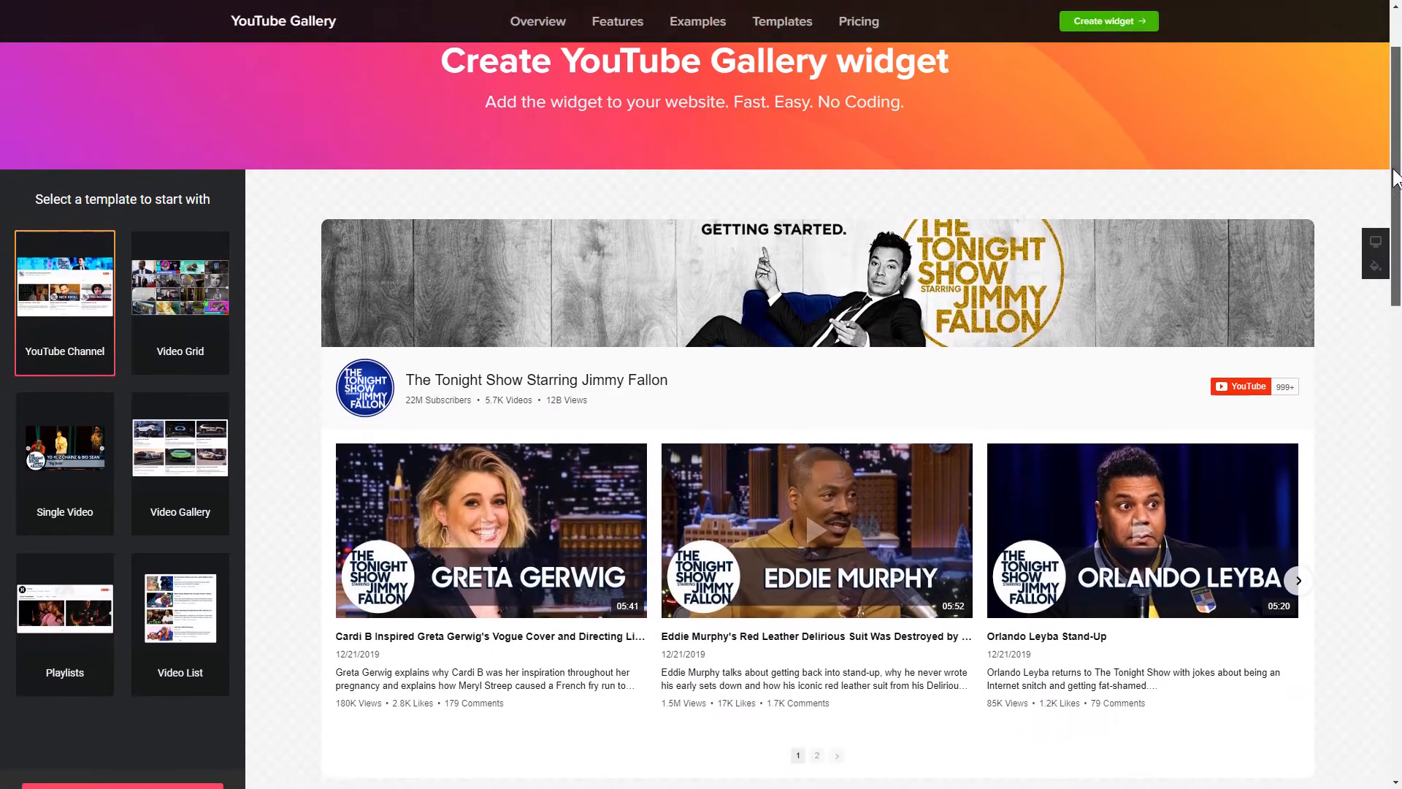
{"action": "scroll", "scroll_direction": "down", "scroll_amount": 3}
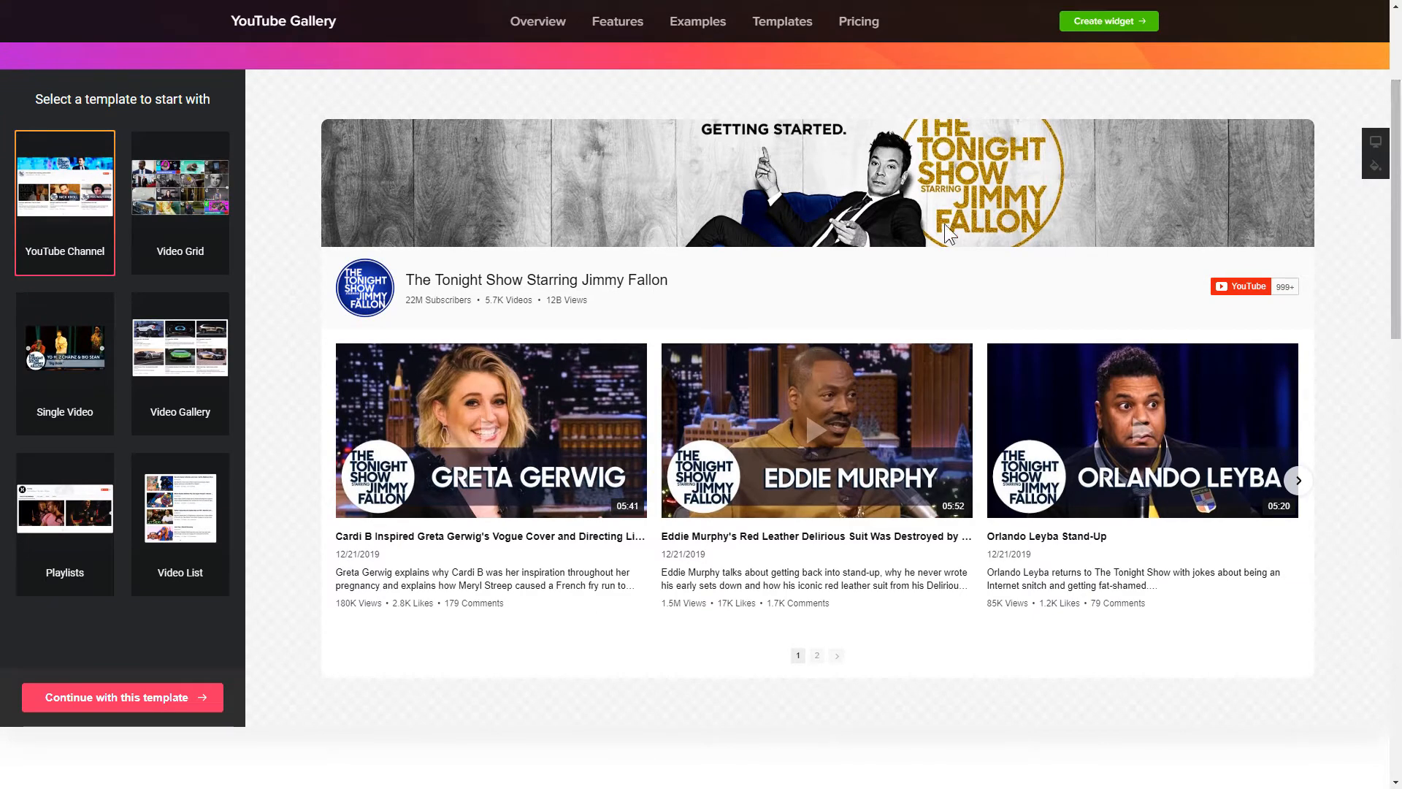
{"action": "left_click", "coordinate": [179, 346]}
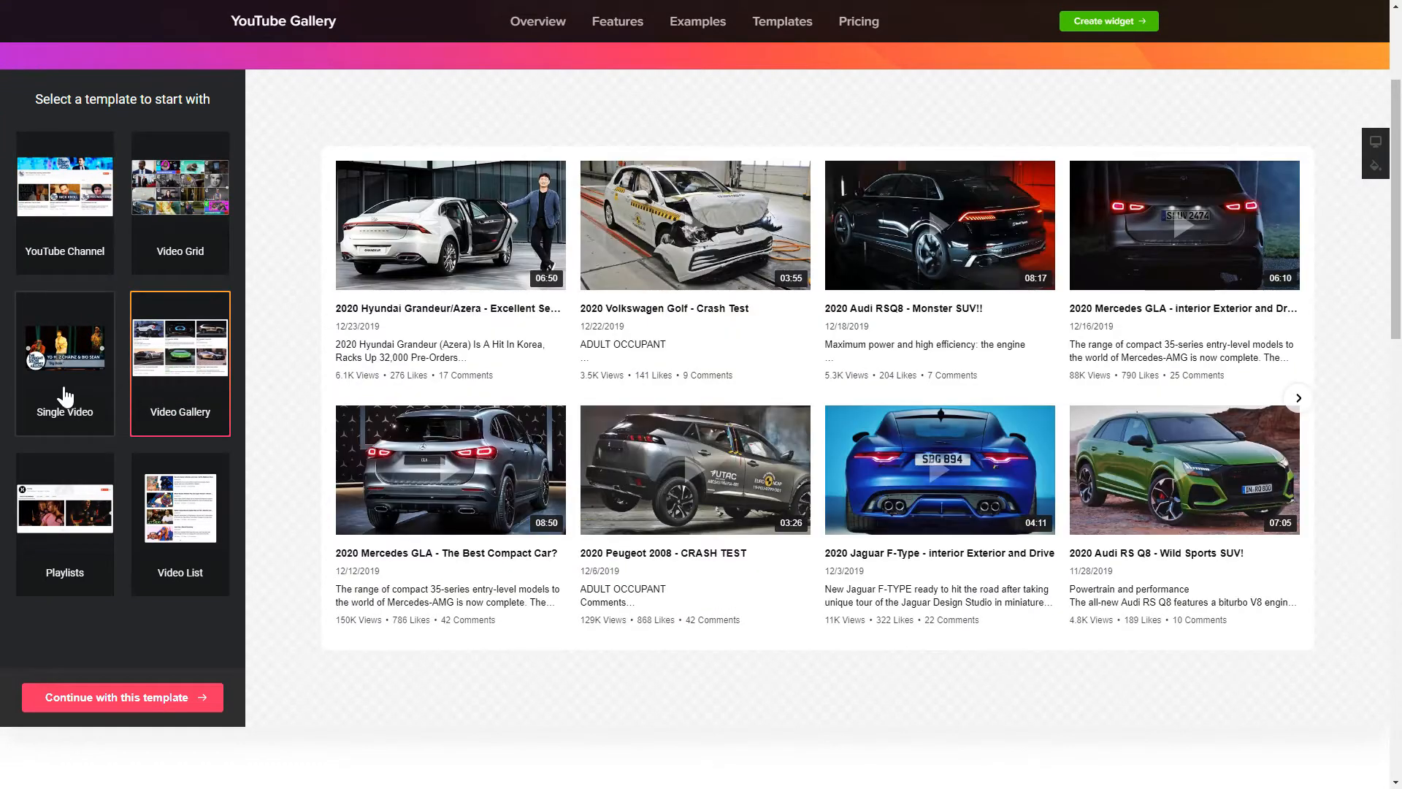
{"action": "left_click", "coordinate": [65, 189]}
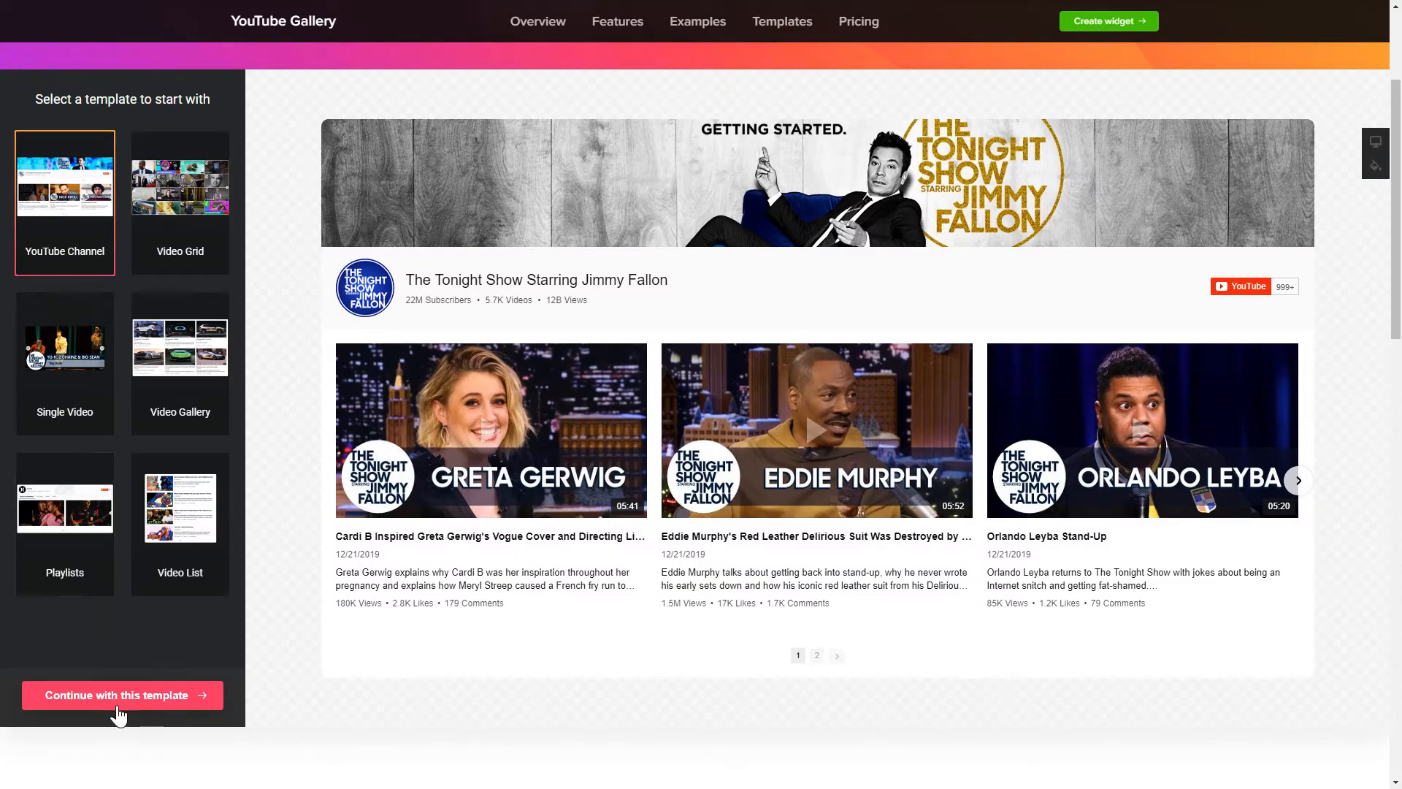
{"action": "left_click", "coordinate": [122, 695]}
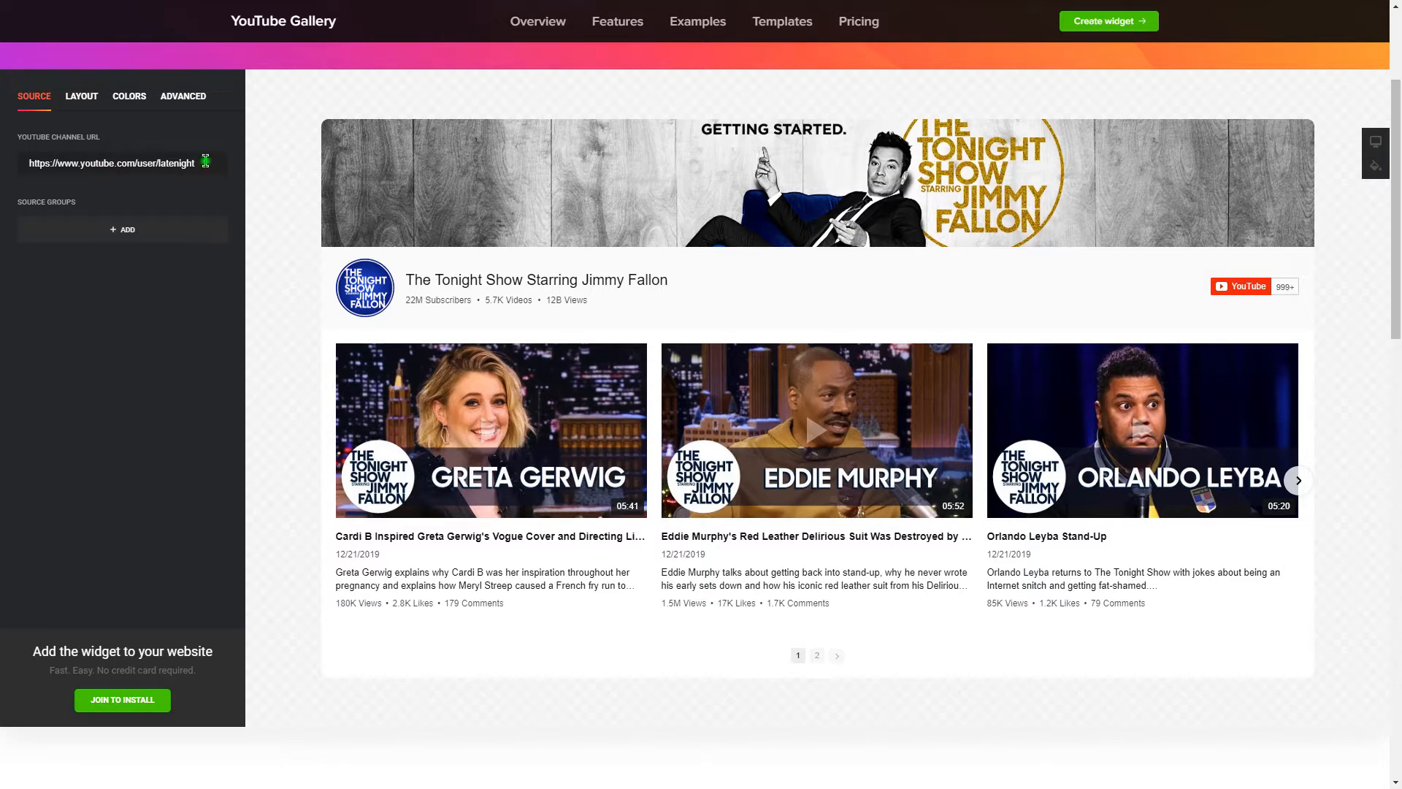
- Paste the Elfsight channel URL as the source, set Columns to 4, and review Advanced settings
{"action": "right_click", "coordinate": [114, 163]}
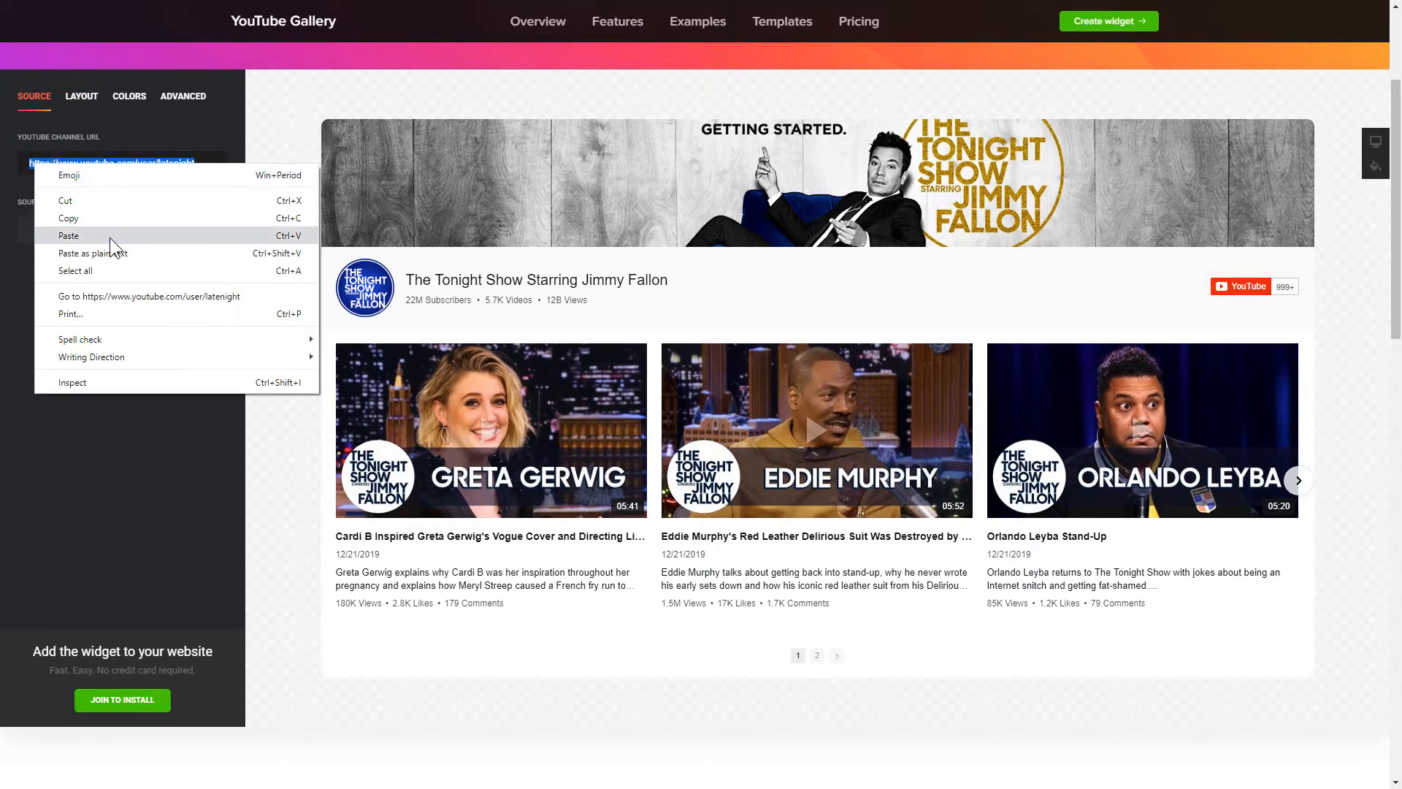
{"action": "left_click", "coordinate": [68, 235]}
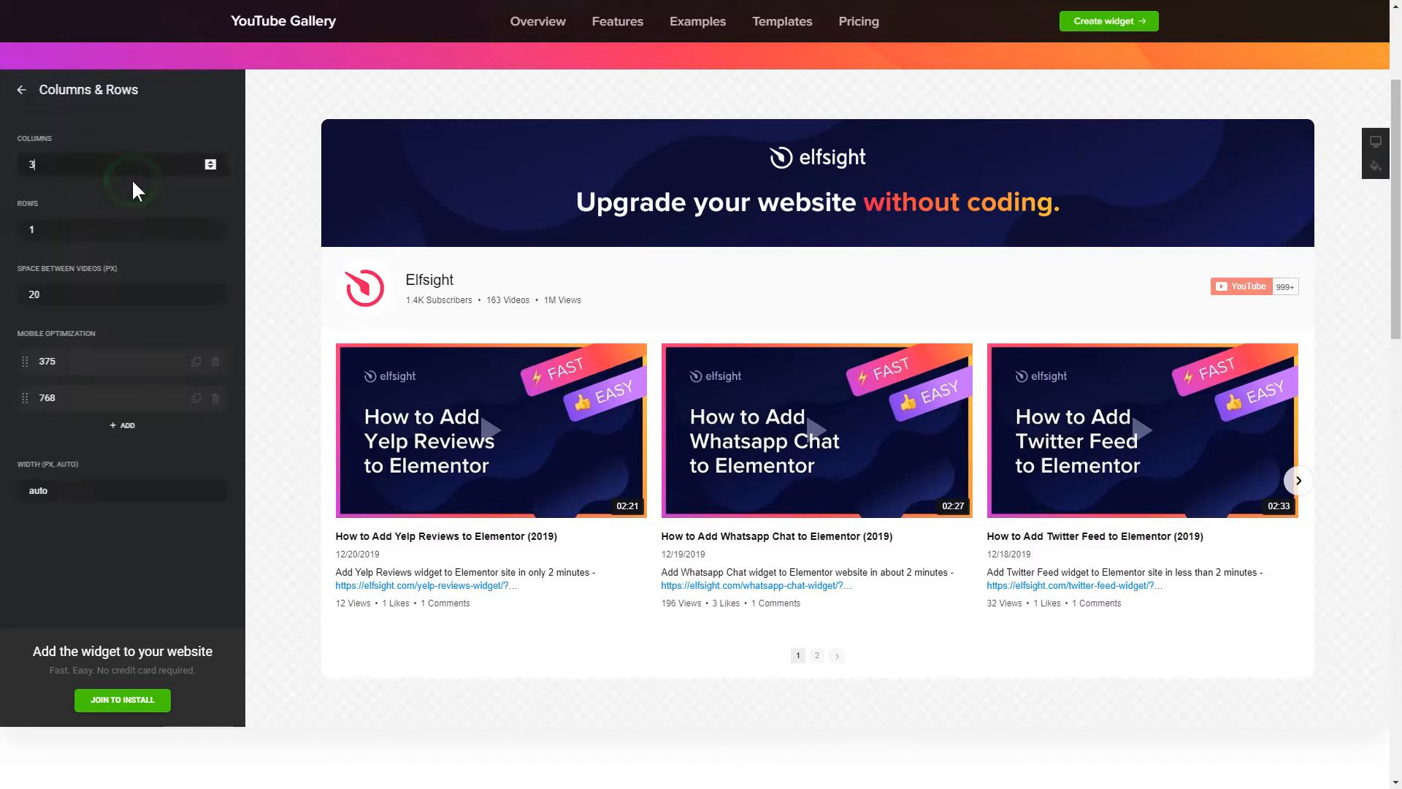
{"action": "left_click", "coordinate": [211, 163]}
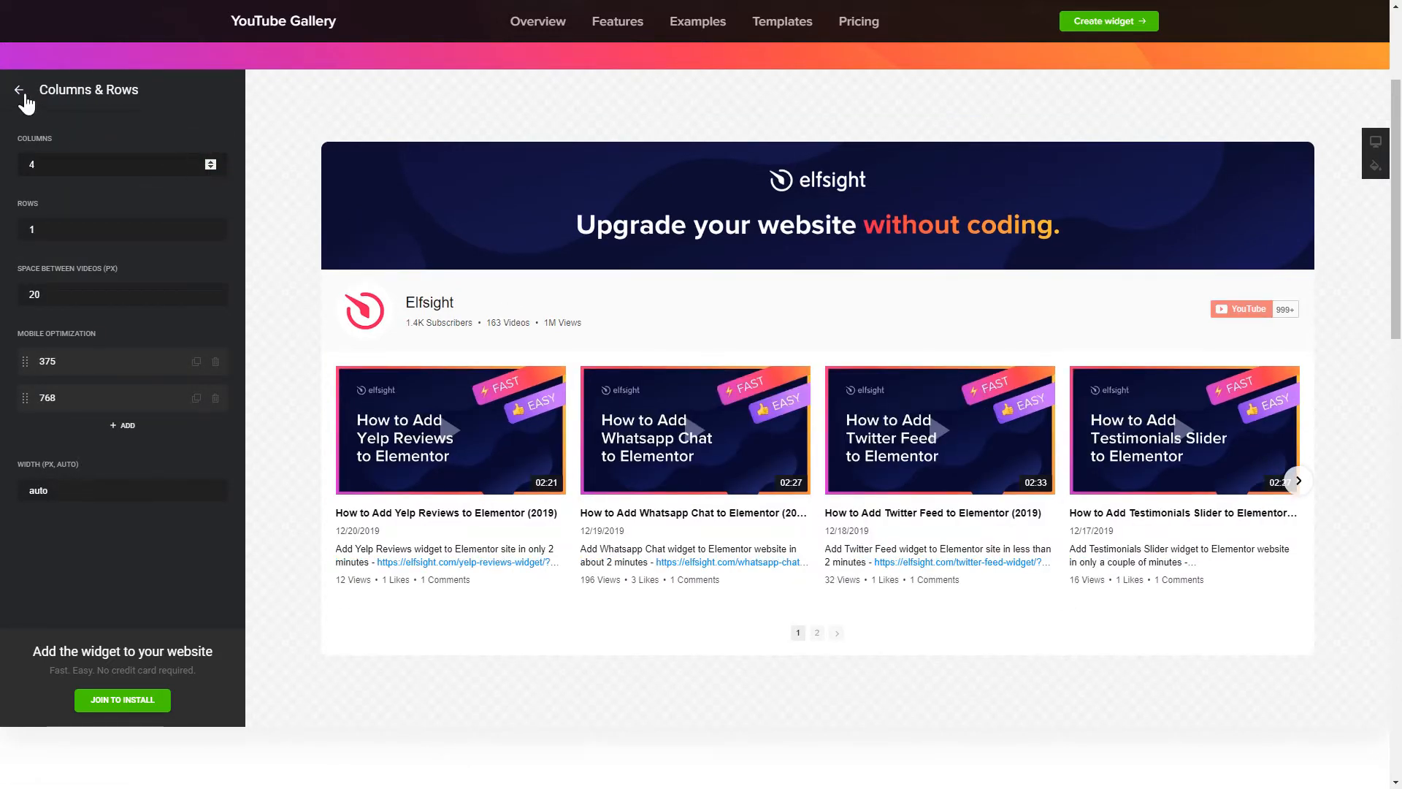
{"action": "left_click", "coordinate": [128, 96]}
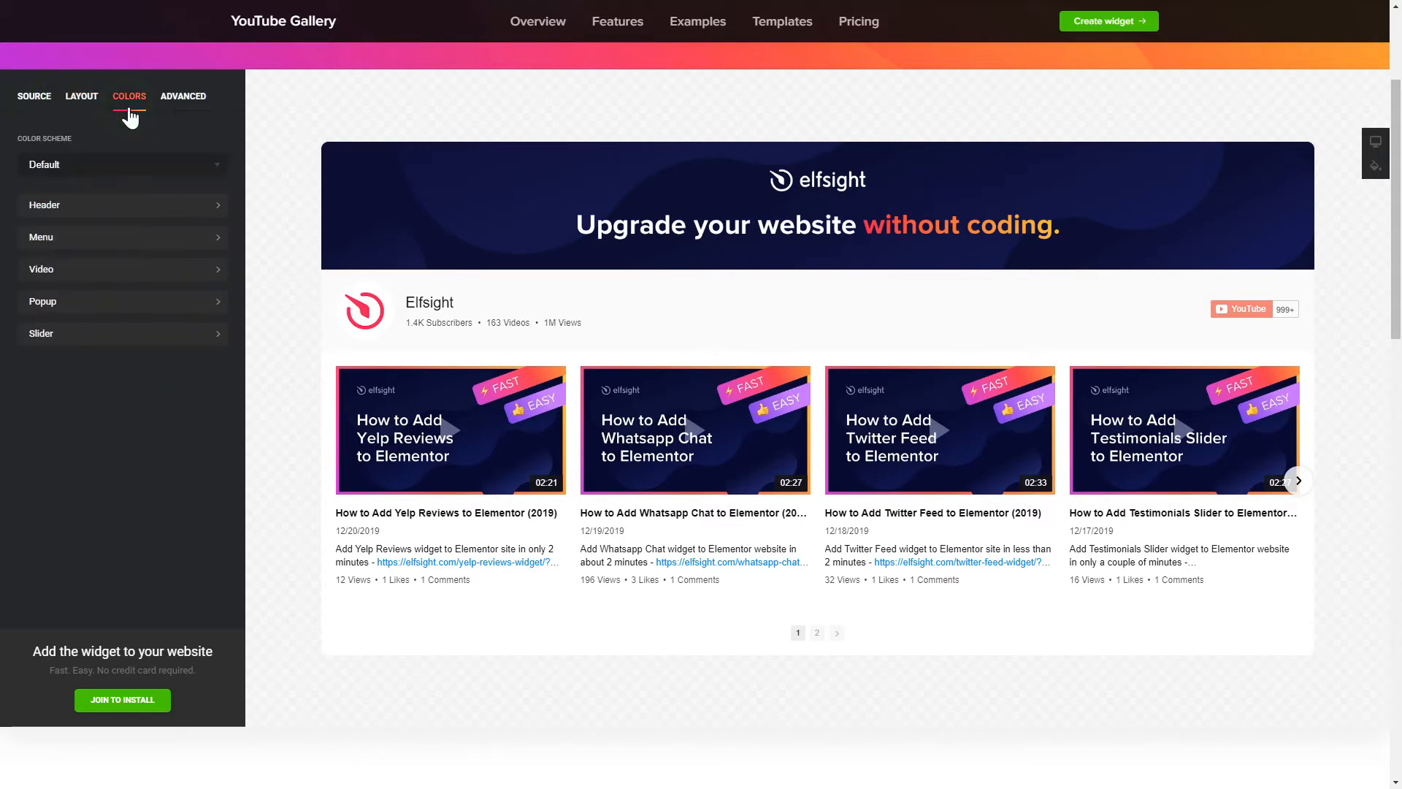
{"action": "left_click", "coordinate": [183, 95]}
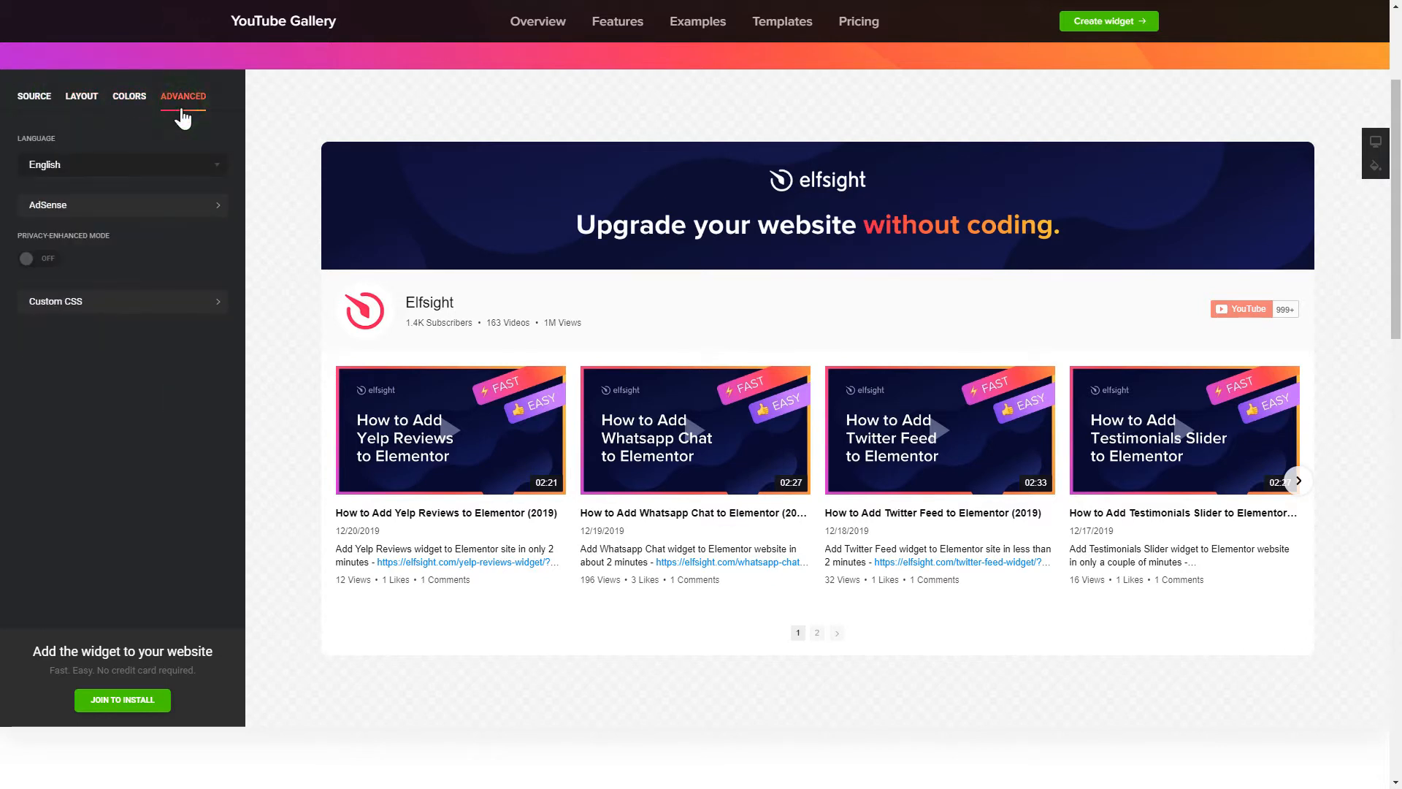
{"action": "left_click", "coordinate": [35, 95]}
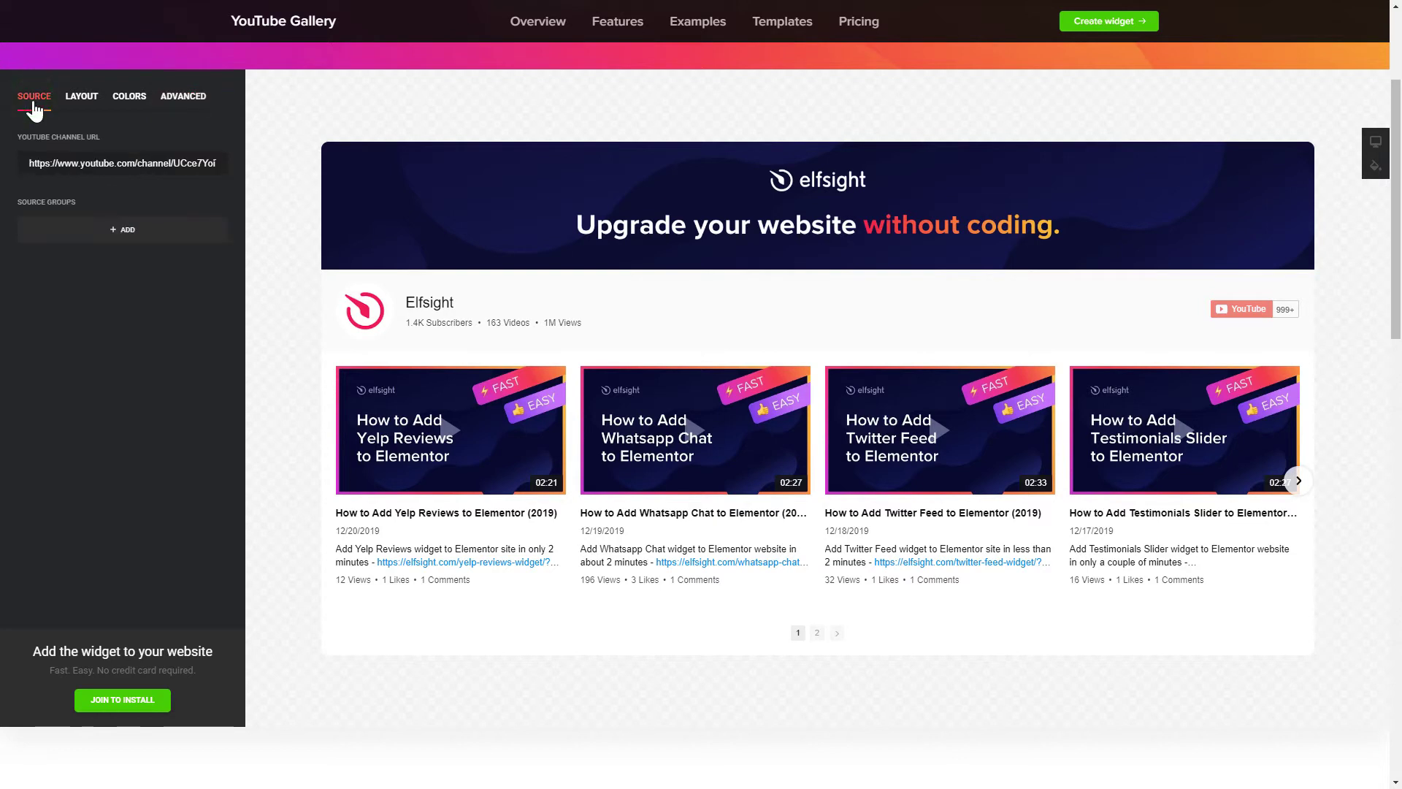
- Create an Elfsight account with email and password via Join to Install
{"action": "left_click", "coordinate": [122, 699]}
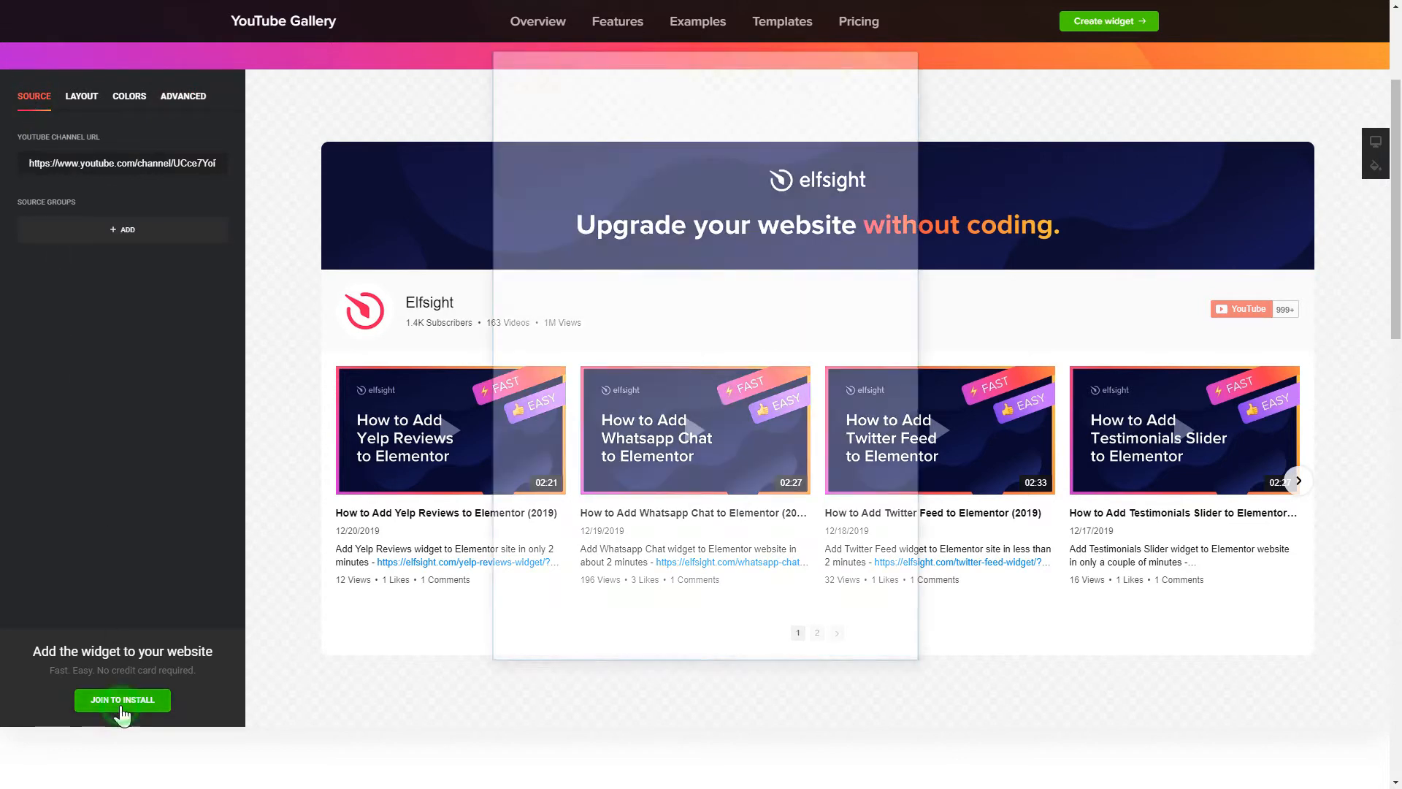
{"action": "left_click", "coordinate": [123, 700]}
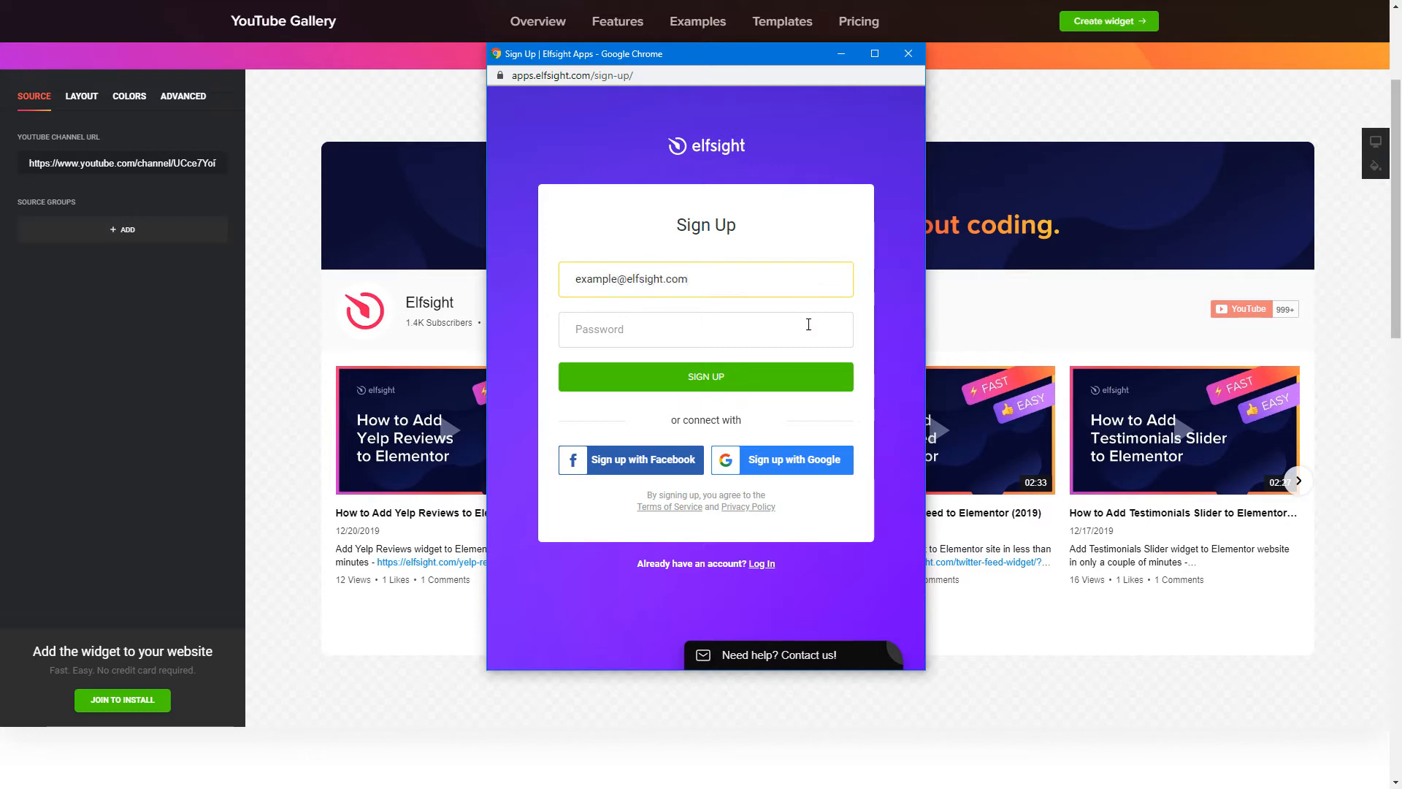
{"action": "type", "text": "password"}
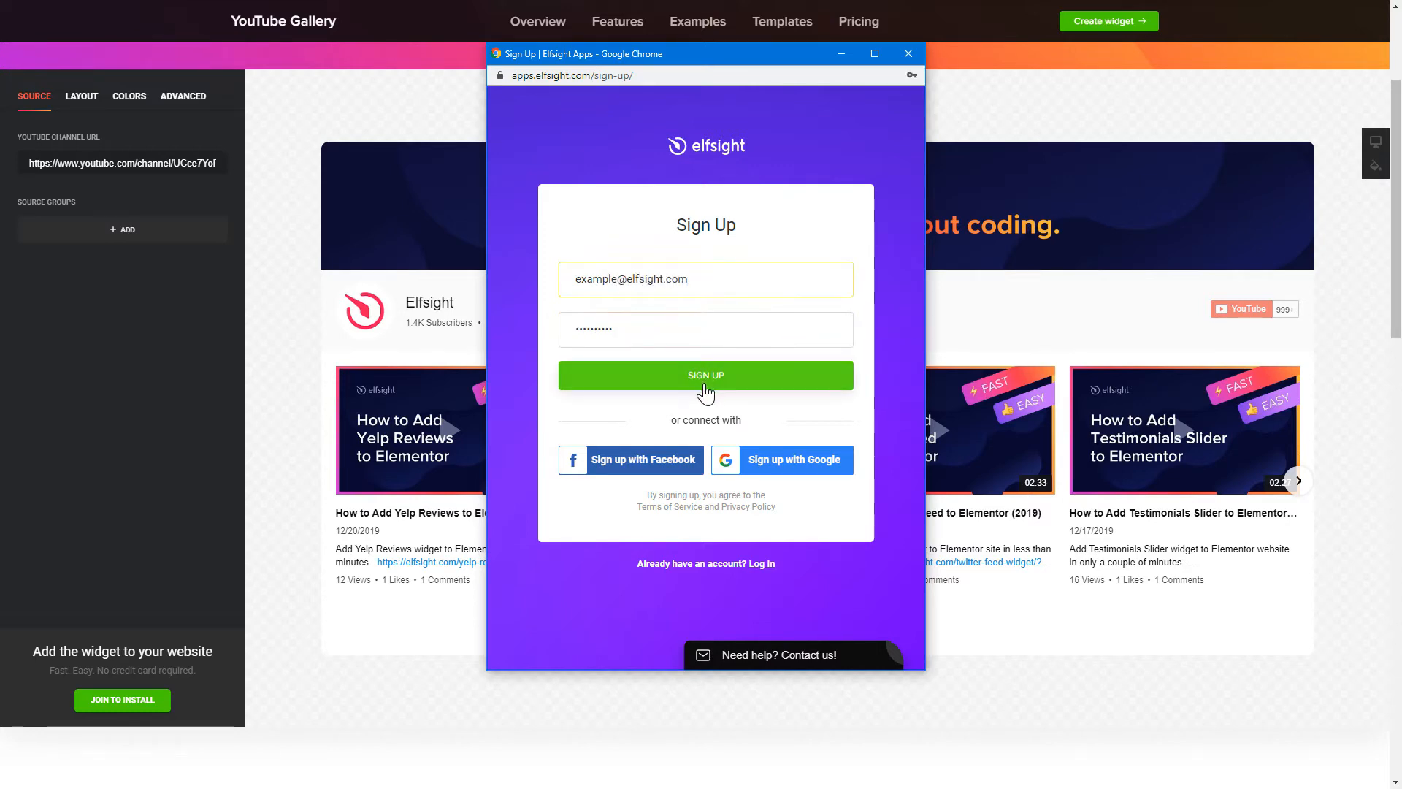
{"action": "left_click", "coordinate": [705, 375]}
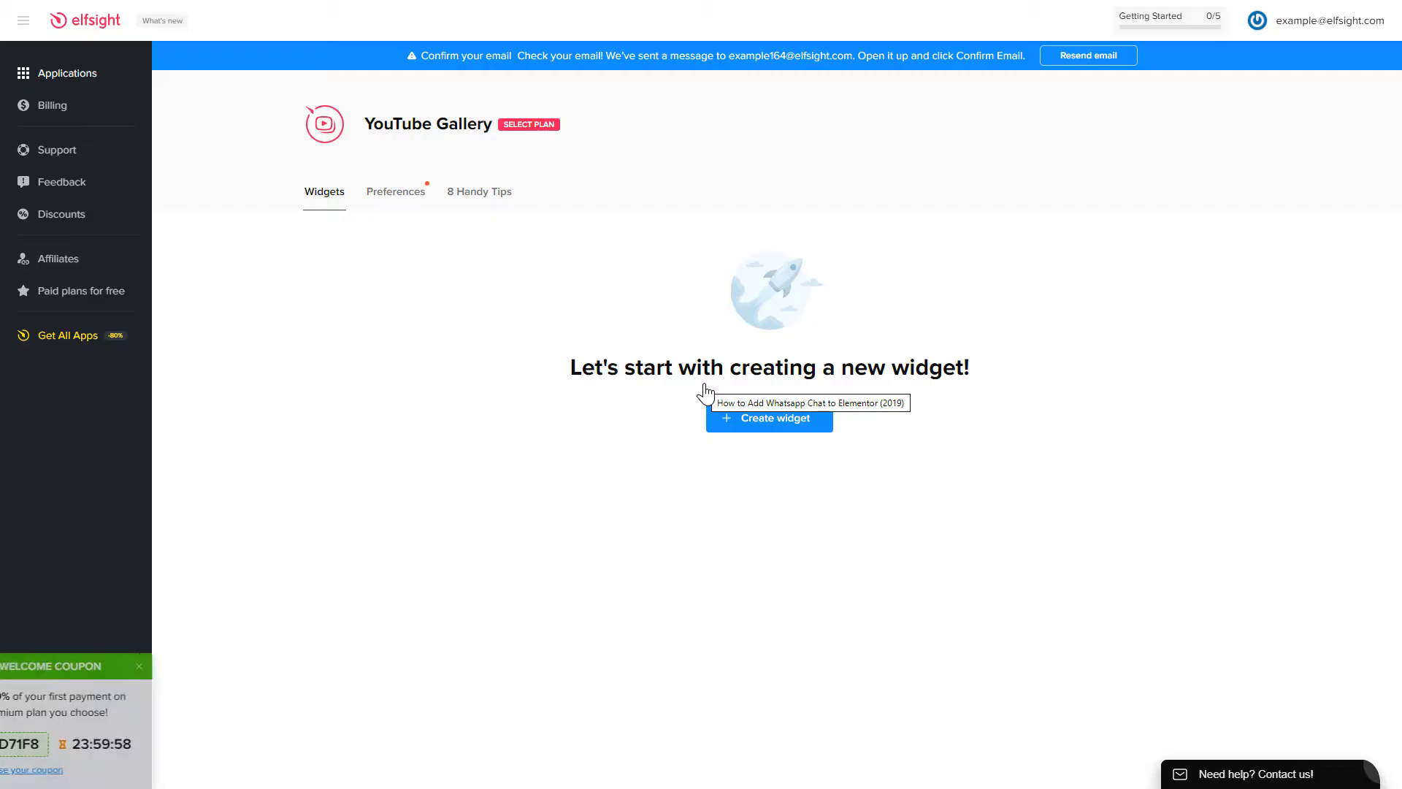
- Create the widget with the carried-over Elfsight channel gallery settings and save it
{"action": "left_click", "coordinate": [769, 418]}
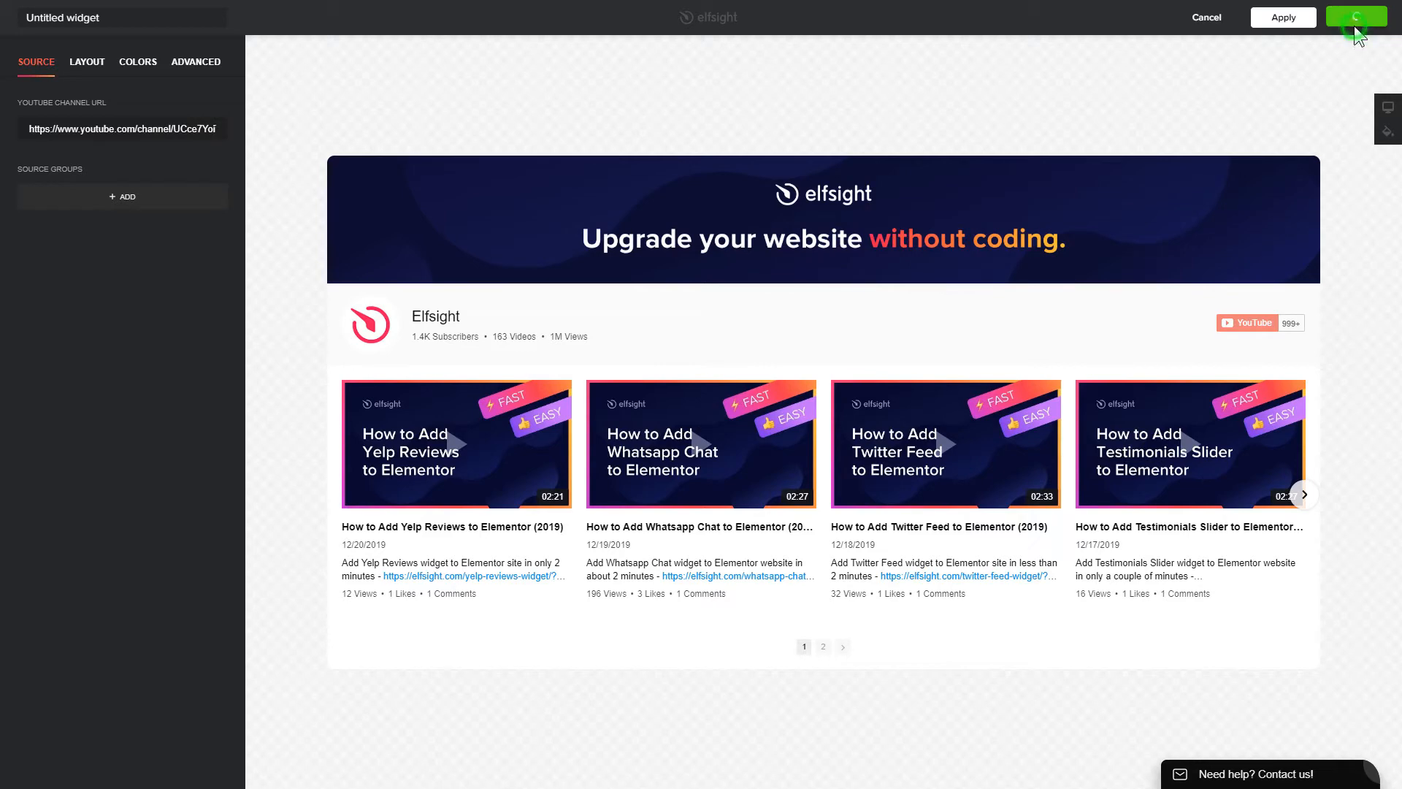
{"action": "left_click", "coordinate": [1355, 17]}
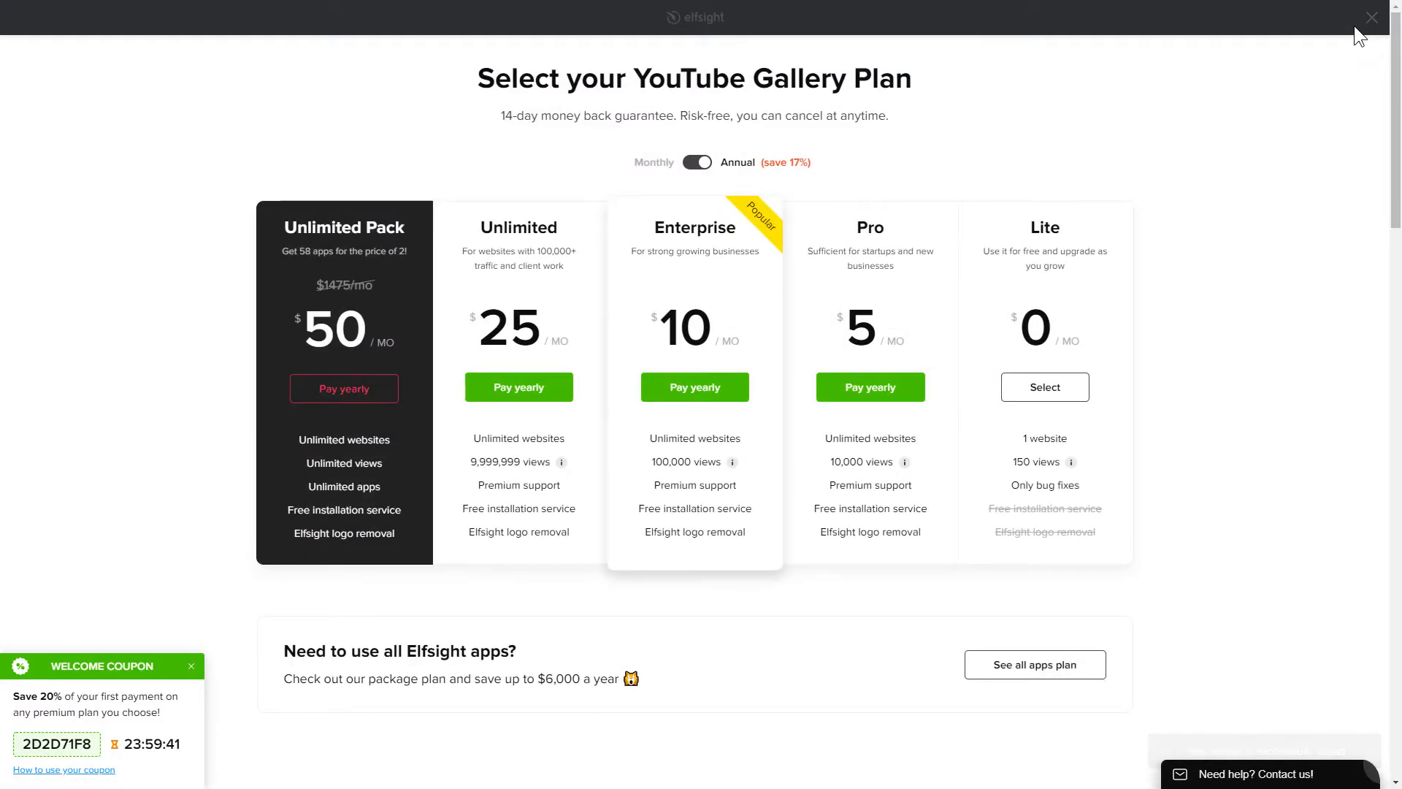
{"action": "mouse_move", "coordinate": [839, 289]}
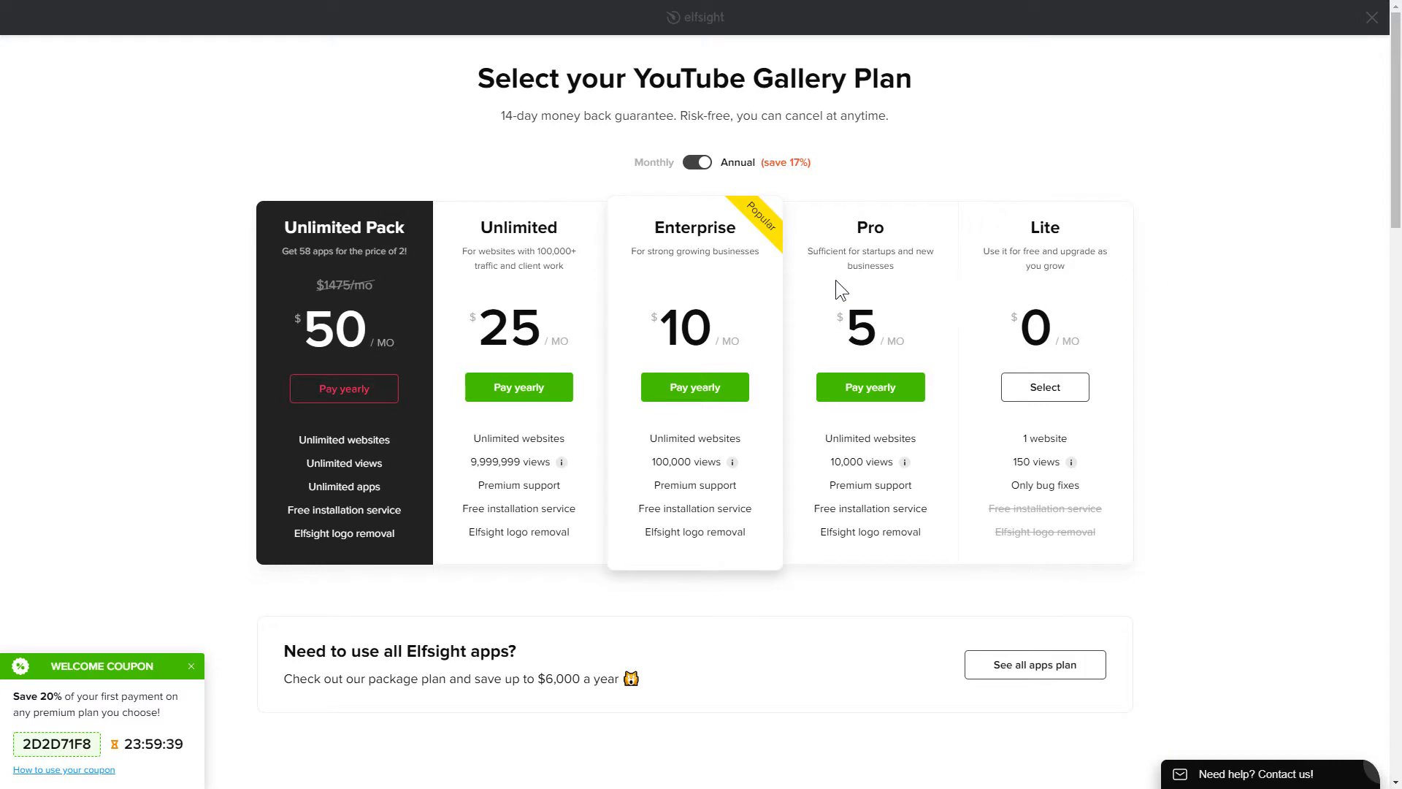
{"action": "mouse_move", "coordinate": [157, 582]}
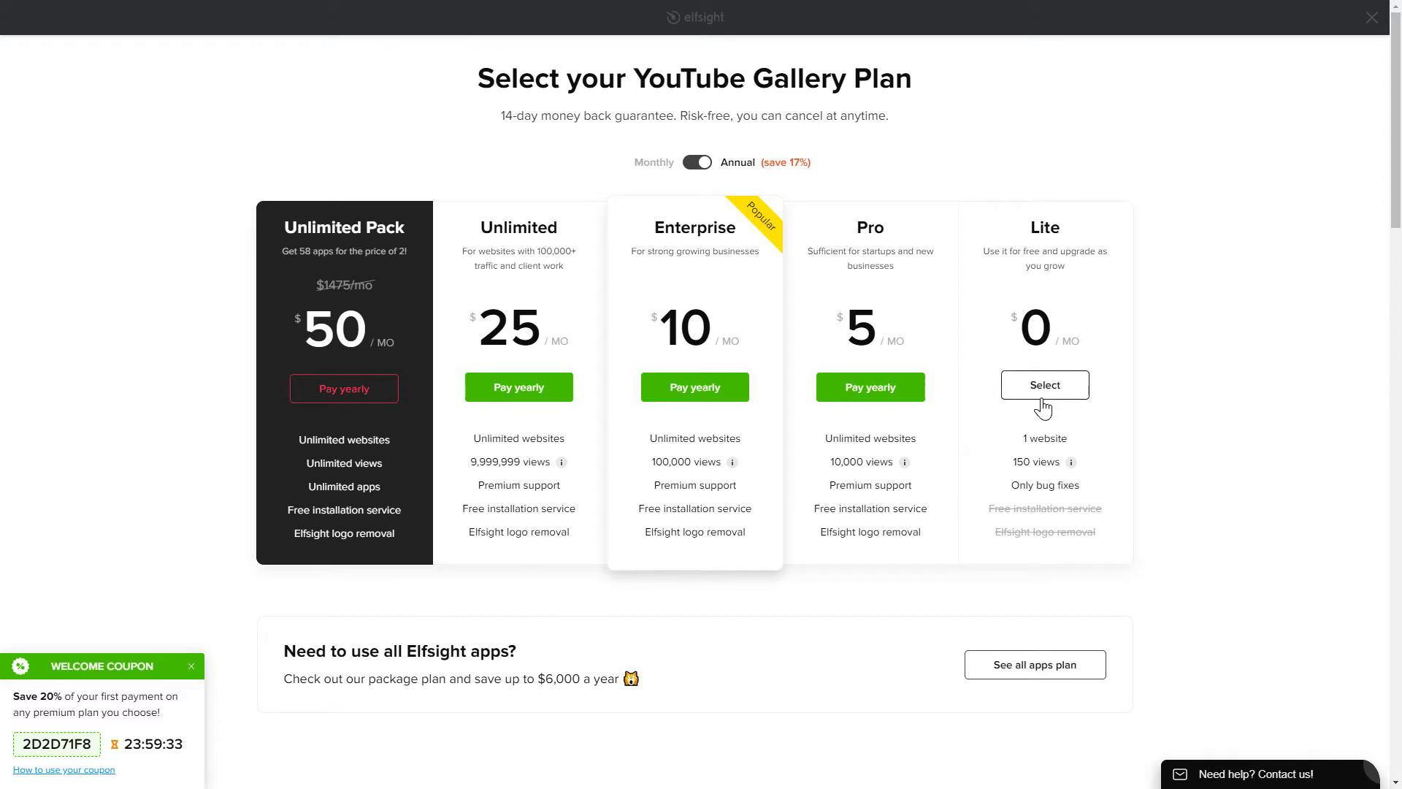
- Select the free Lite plan for the YouTube Gallery widget
{"action": "left_click", "coordinate": [1044, 385]}
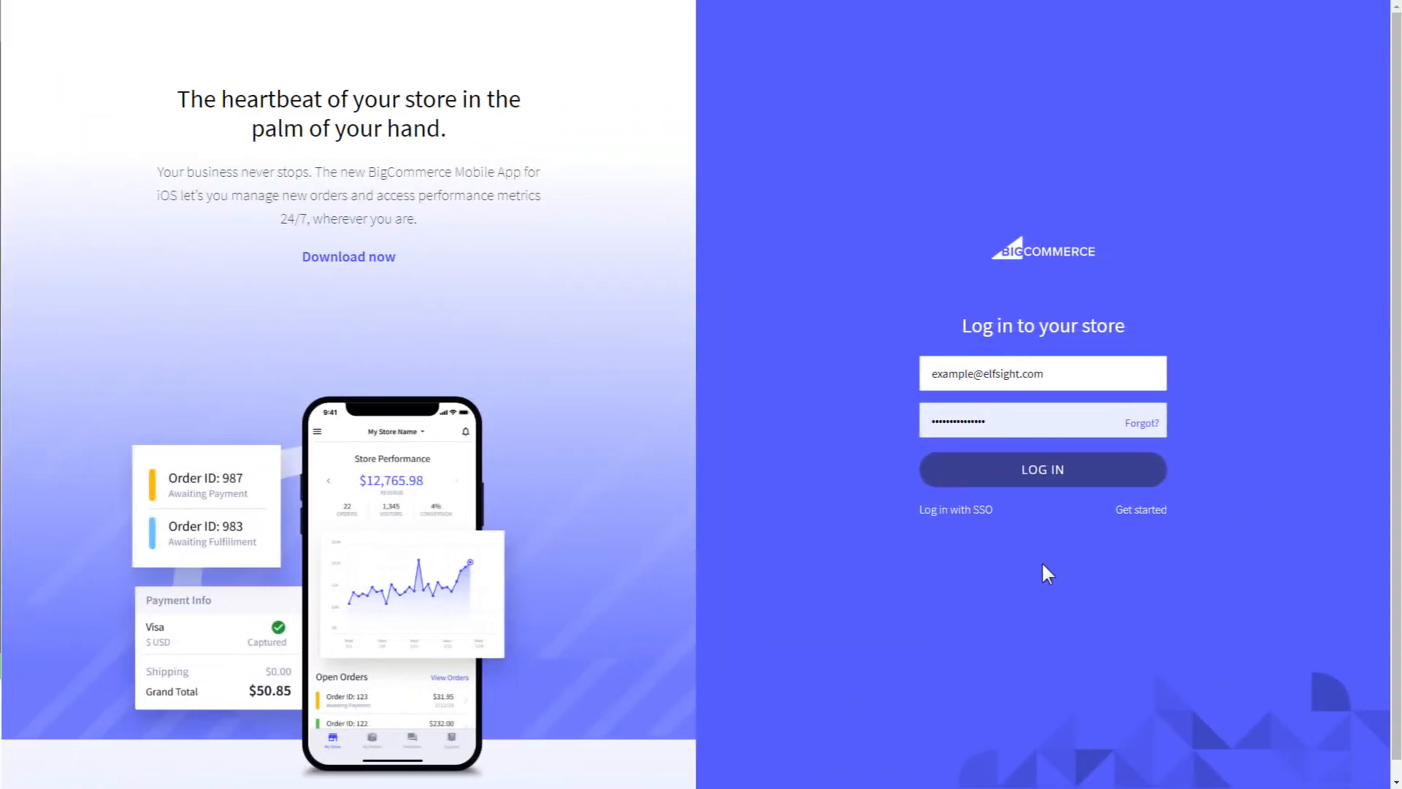
- Log in to the BigCommerce store and open Storefront Web Pages
{"action": "left_click", "coordinate": [1040, 469]}
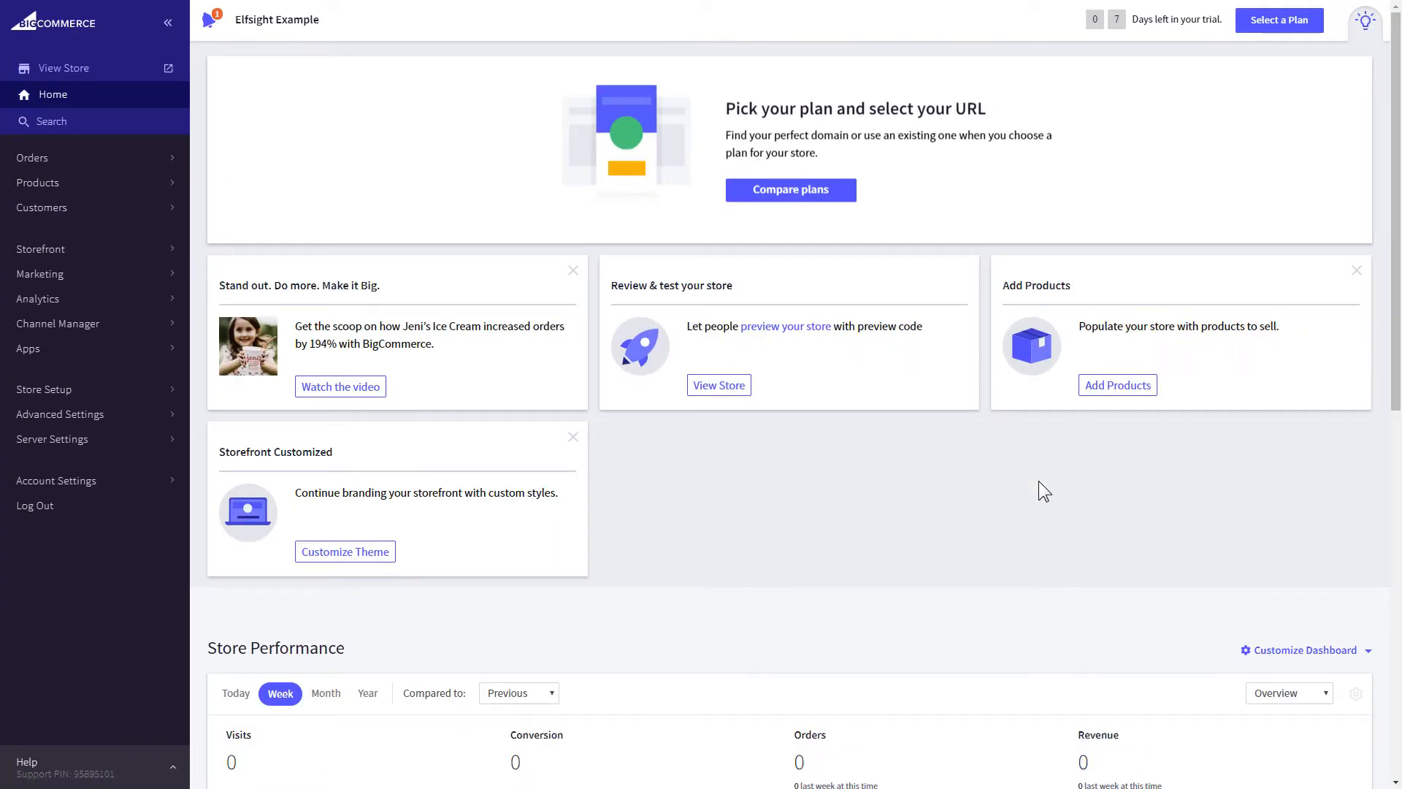
{"action": "mouse_move", "coordinate": [957, 485]}
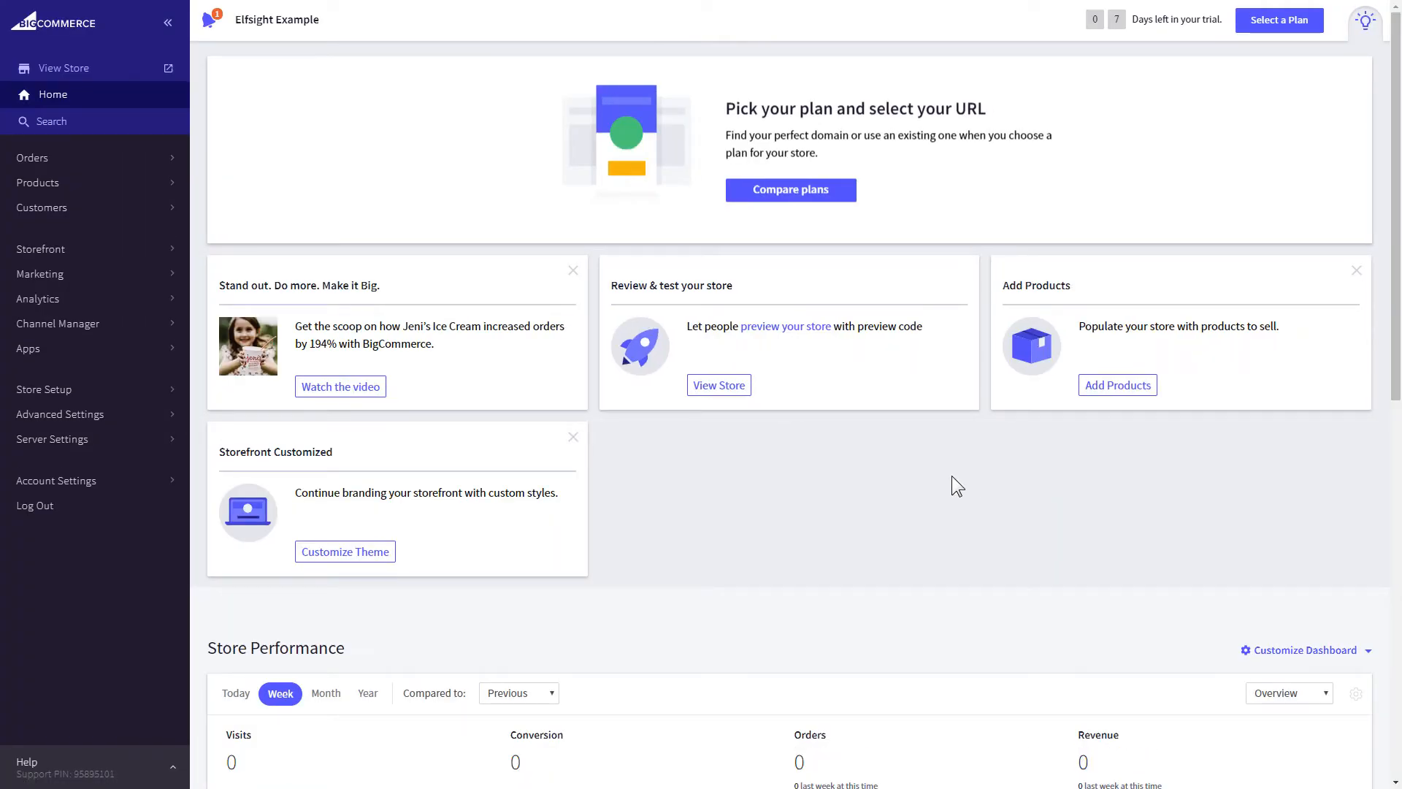
{"action": "left_click", "coordinate": [40, 248]}
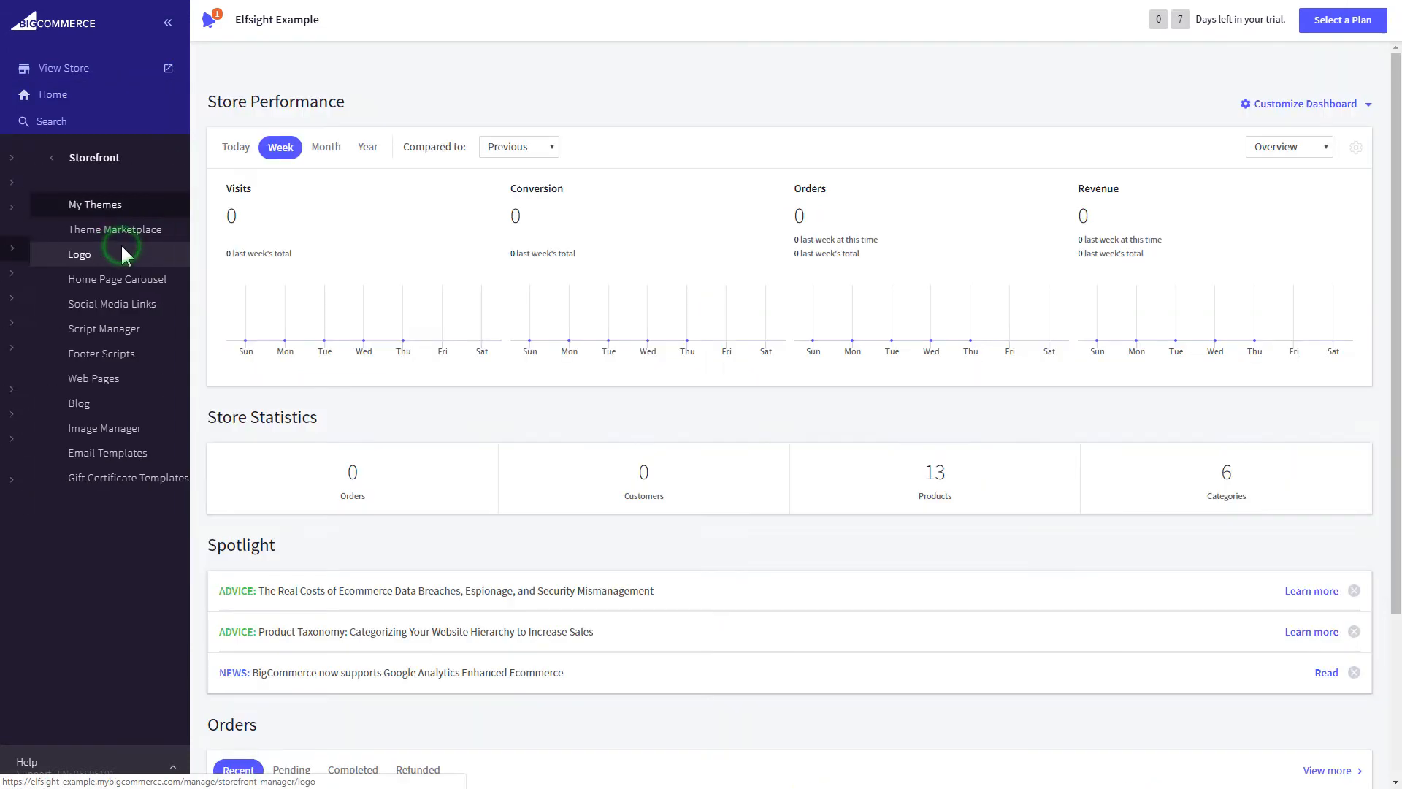
{"action": "left_click", "coordinate": [96, 203]}
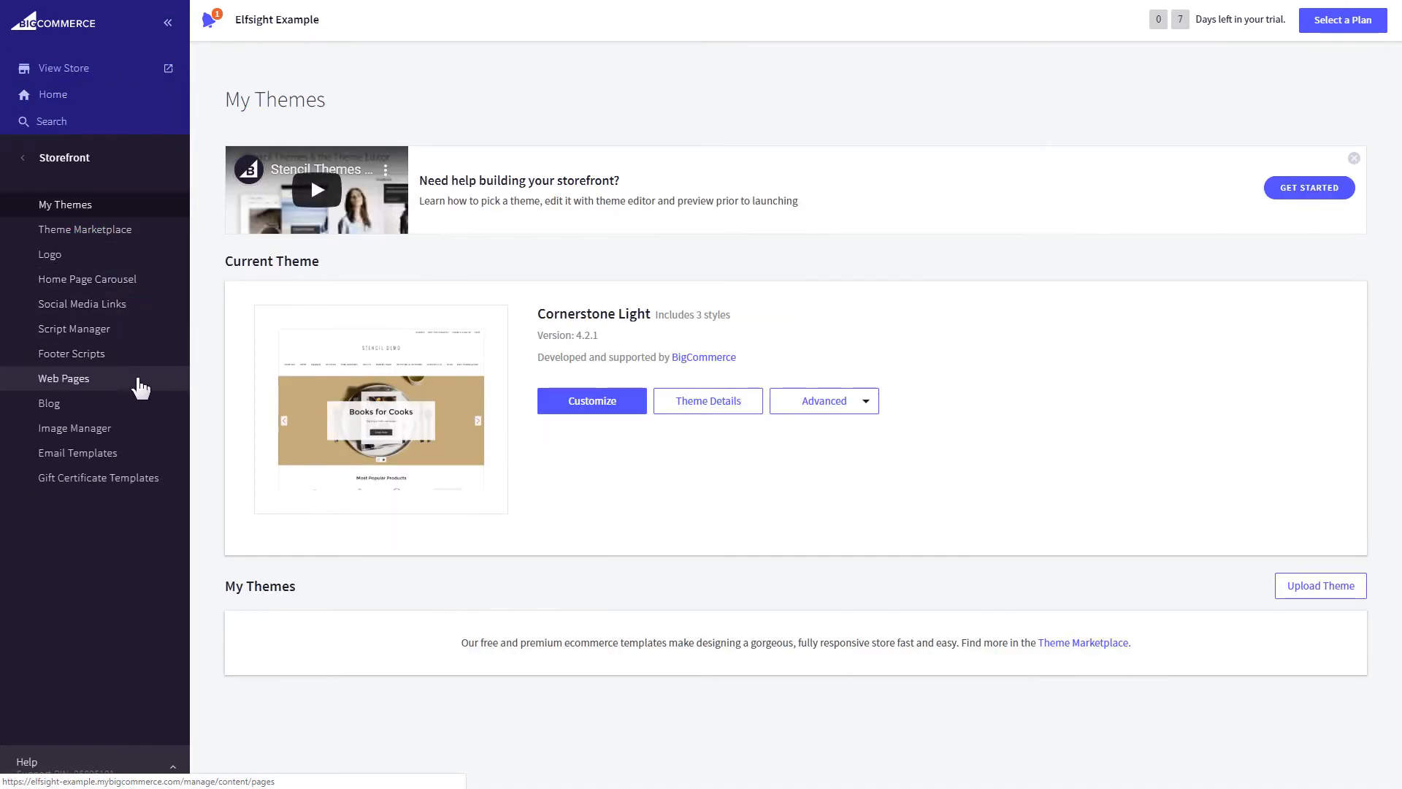
{"action": "left_click", "coordinate": [64, 378]}
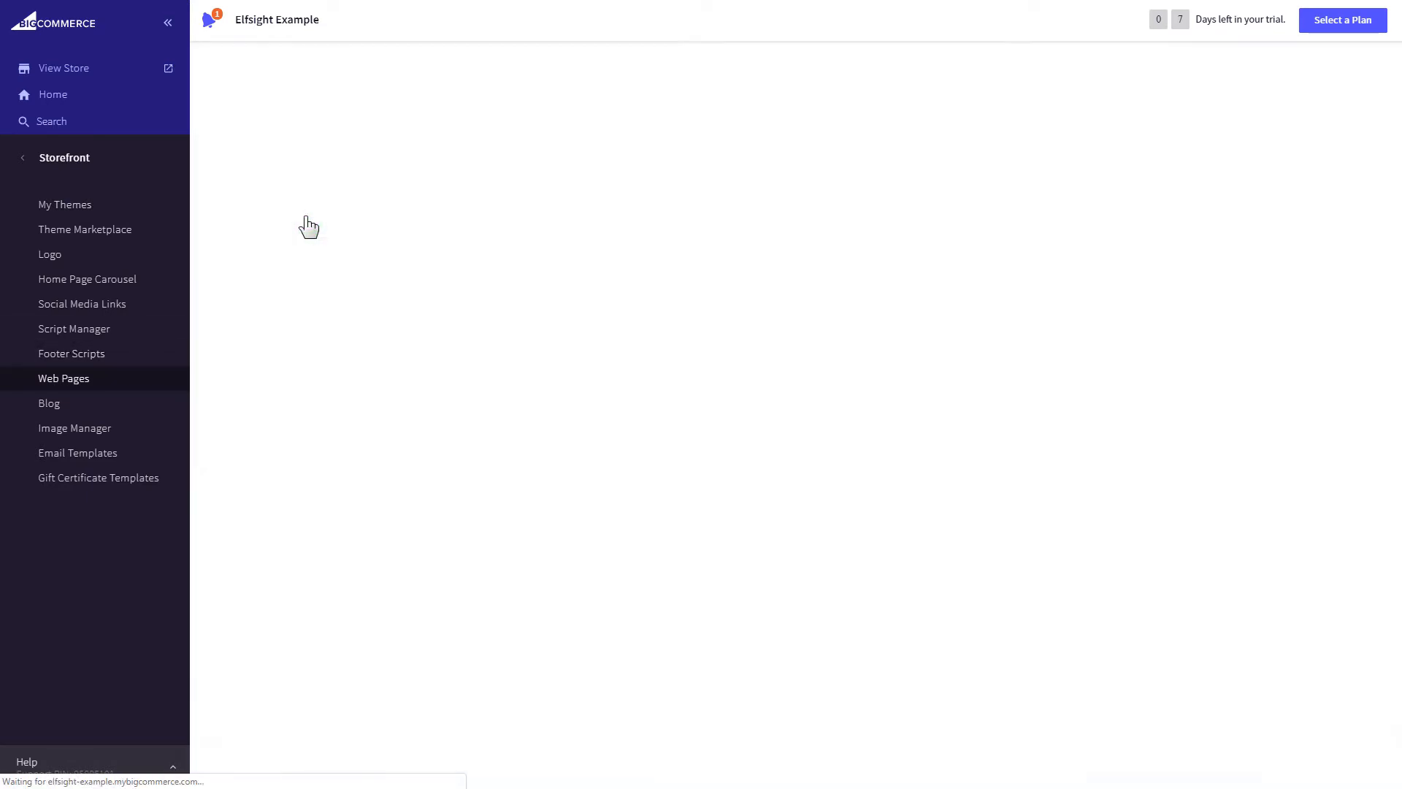
- Paste the Elfsight embed code into the Homepage HTML source, apply it, and save
{"action": "left_click", "coordinate": [63, 378]}
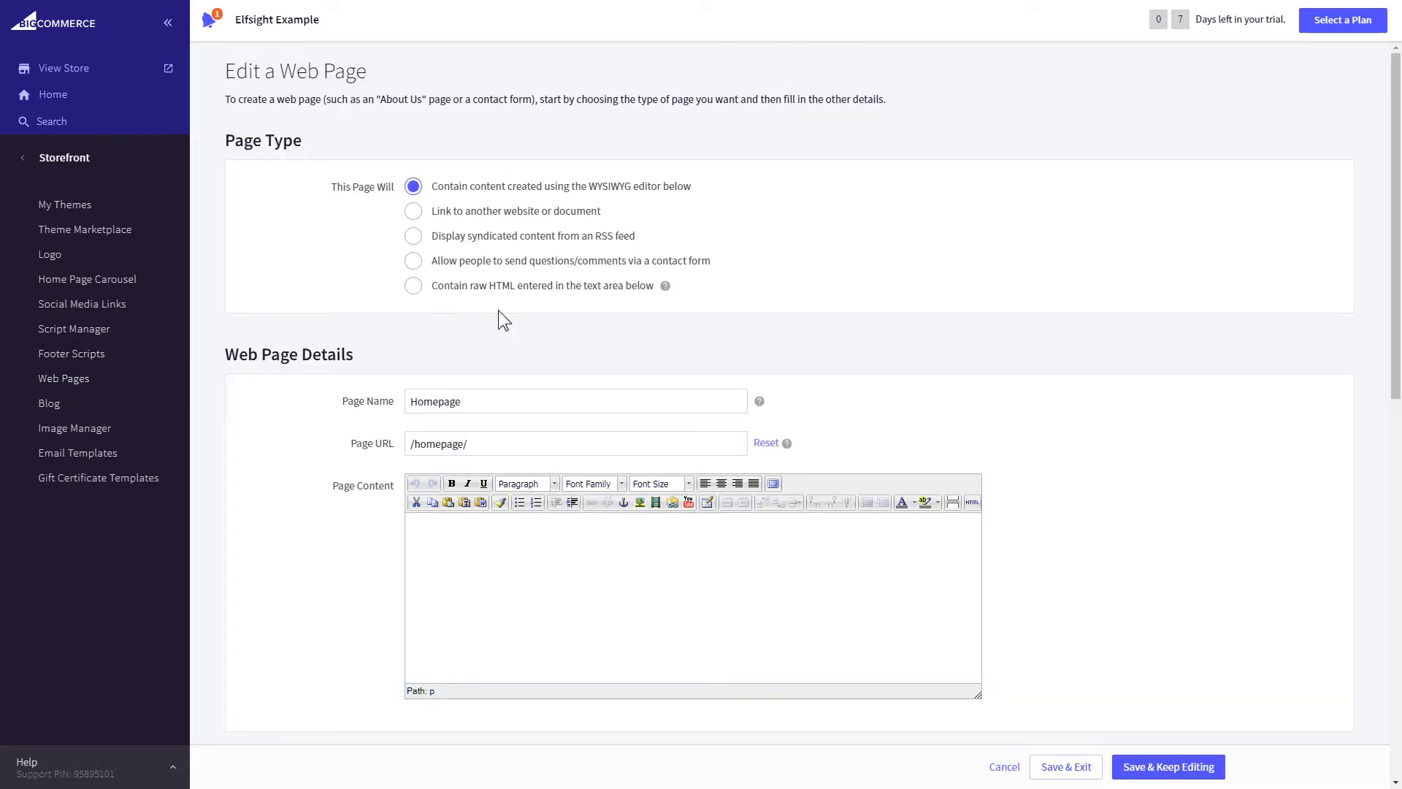
{"action": "mouse_move", "coordinate": [973, 502]}
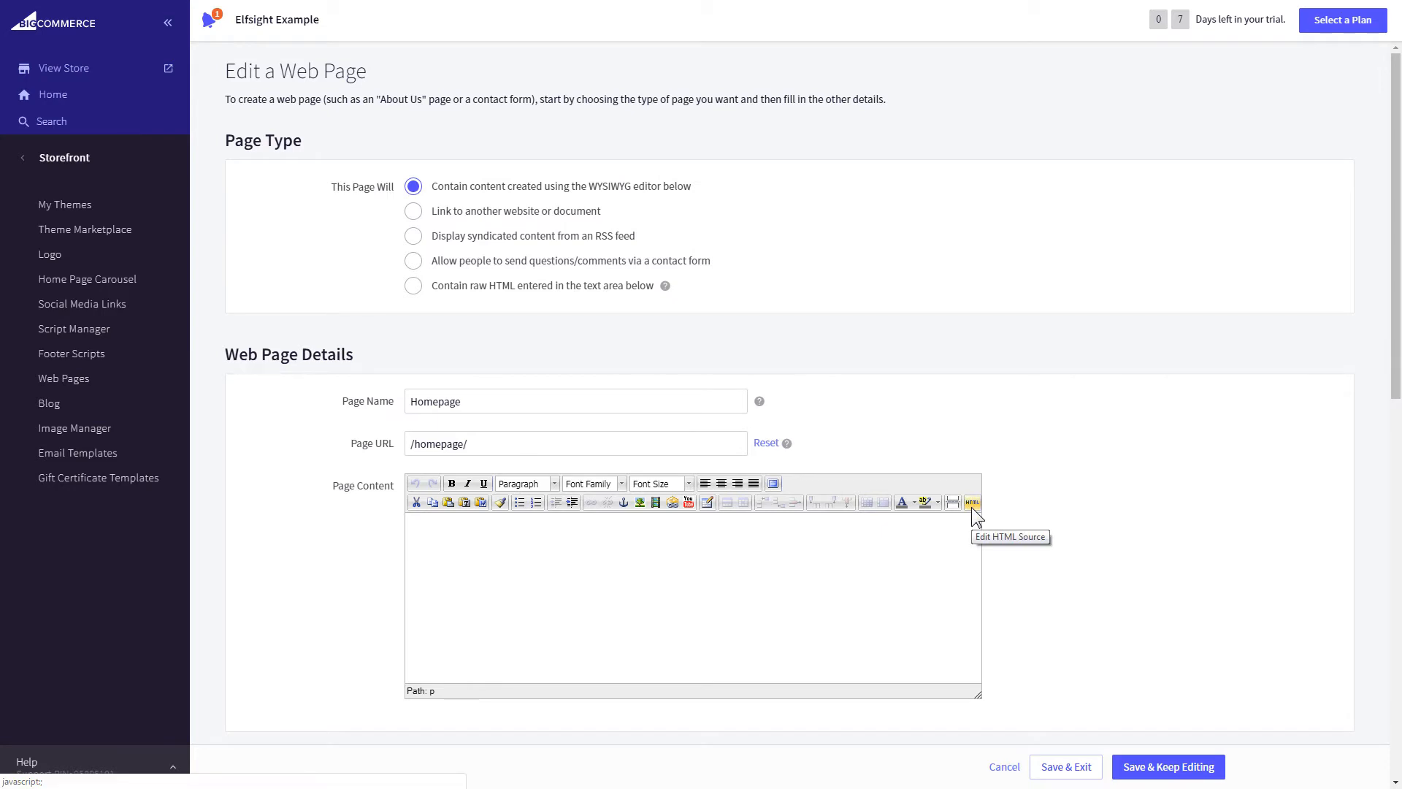
{"action": "left_click", "coordinate": [971, 502]}
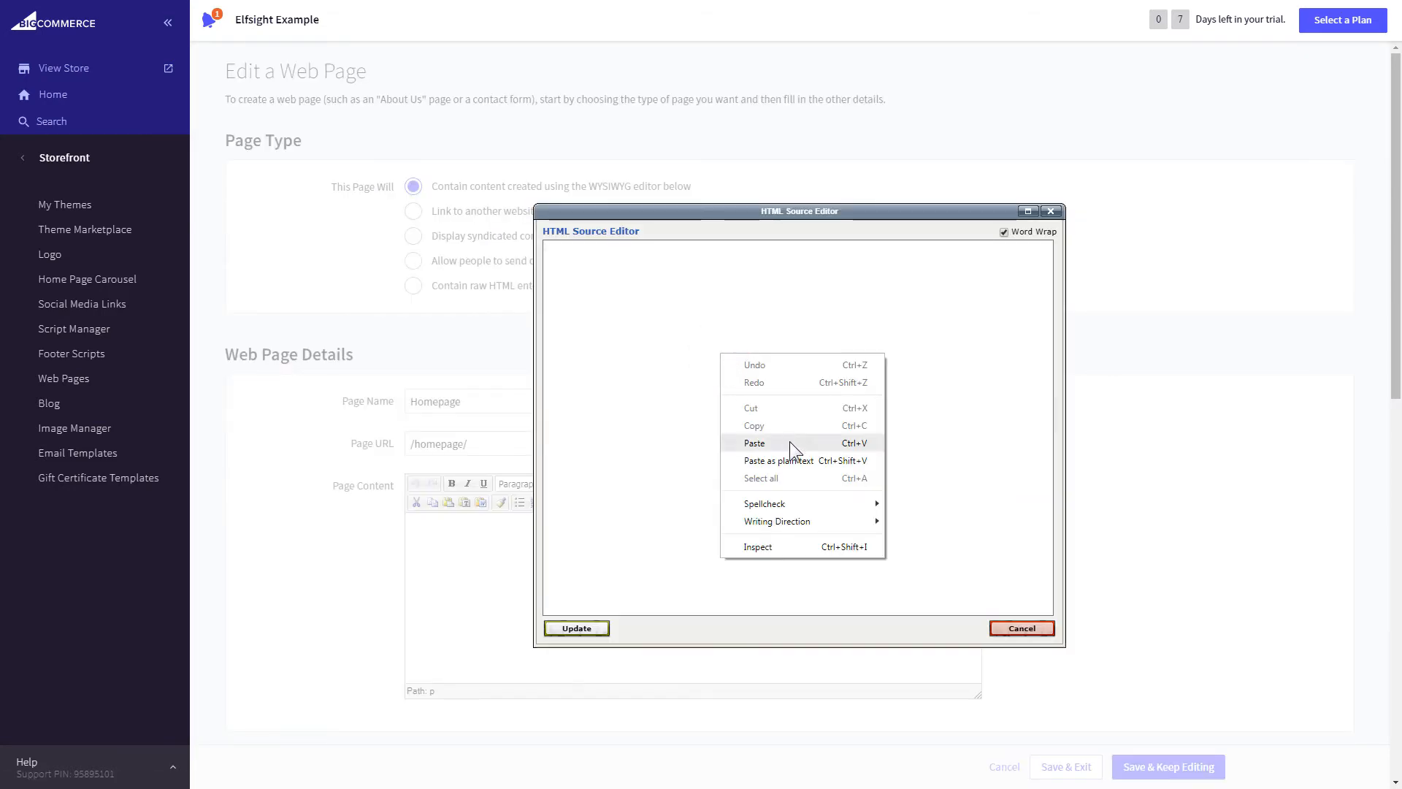
{"action": "left_click", "coordinate": [754, 443]}
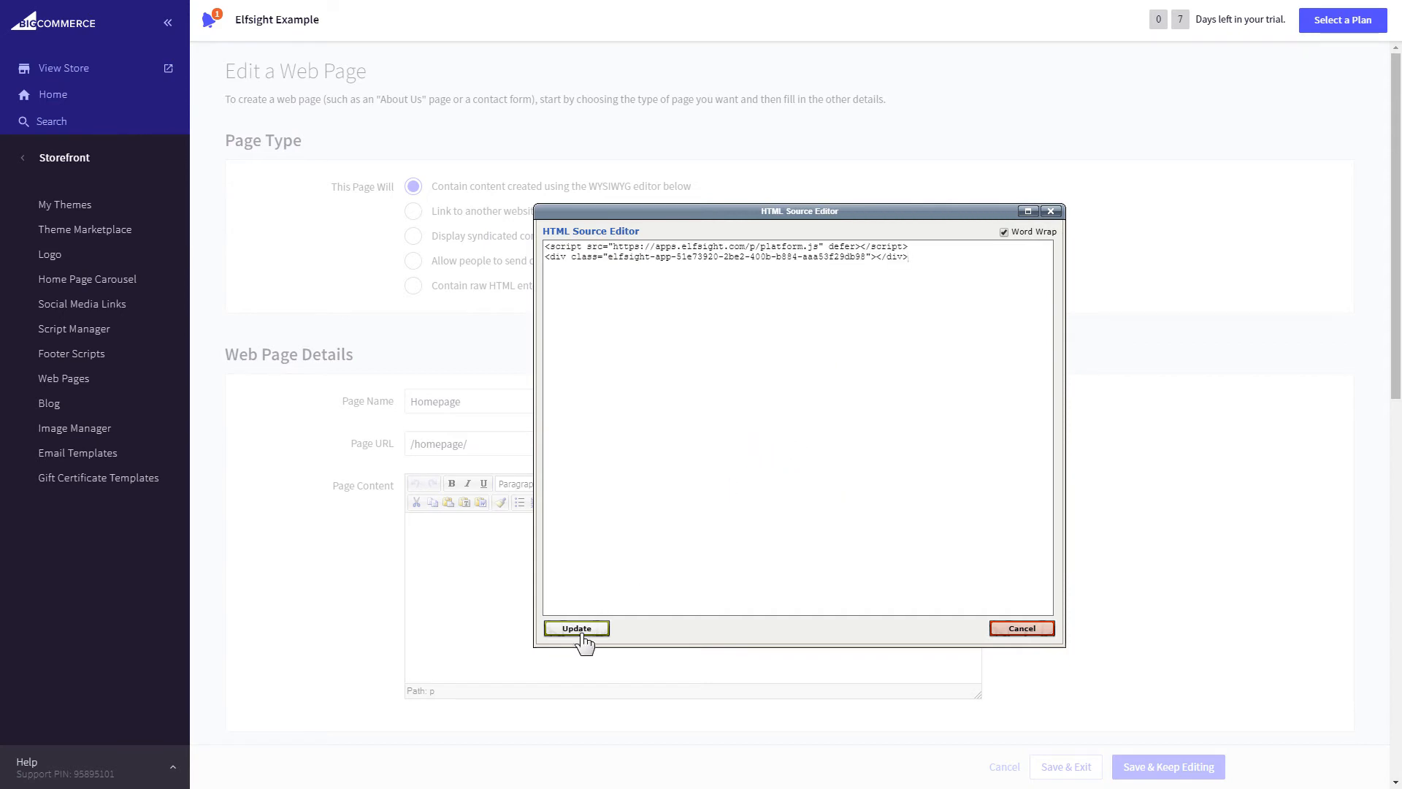
{"action": "left_click", "coordinate": [576, 626]}
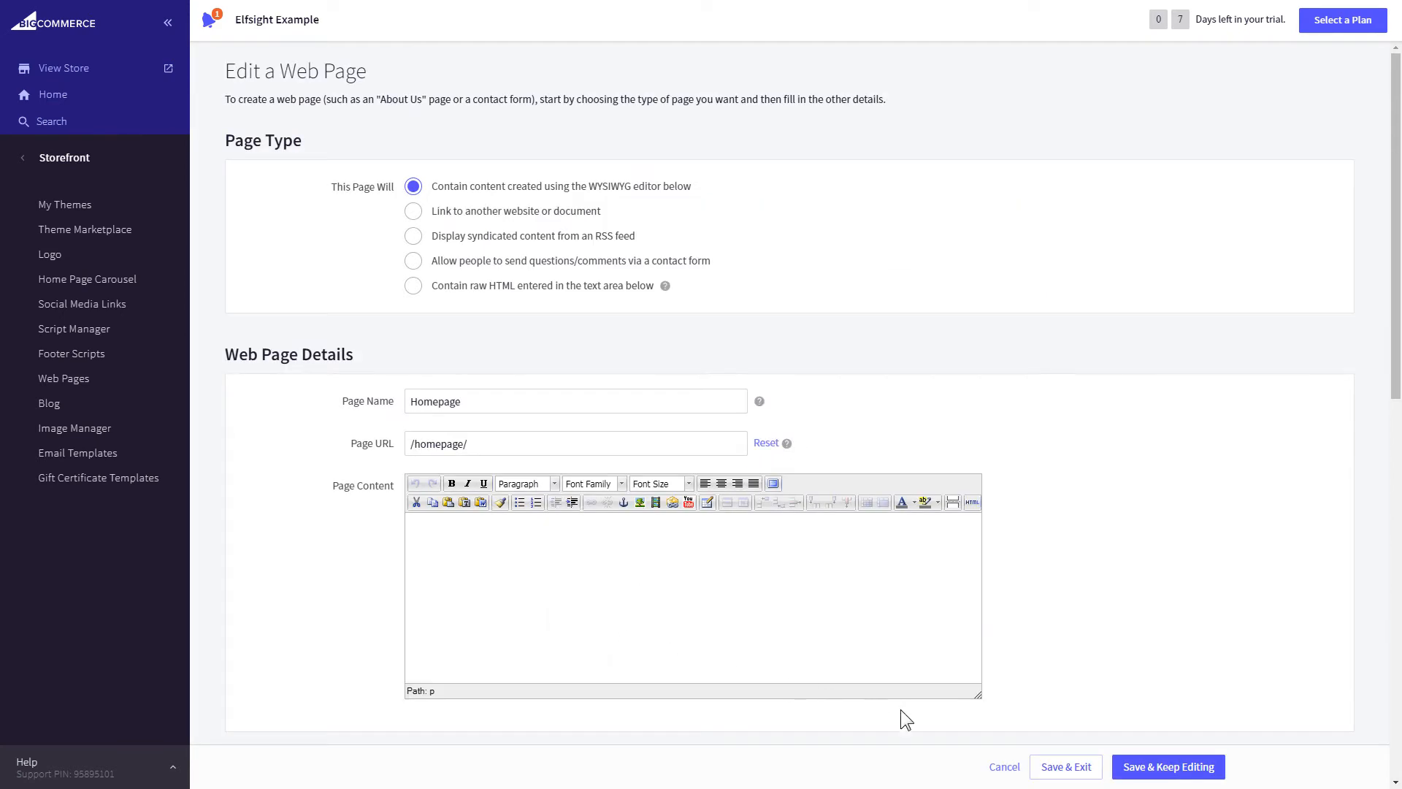
{"action": "left_click", "coordinate": [1065, 766]}
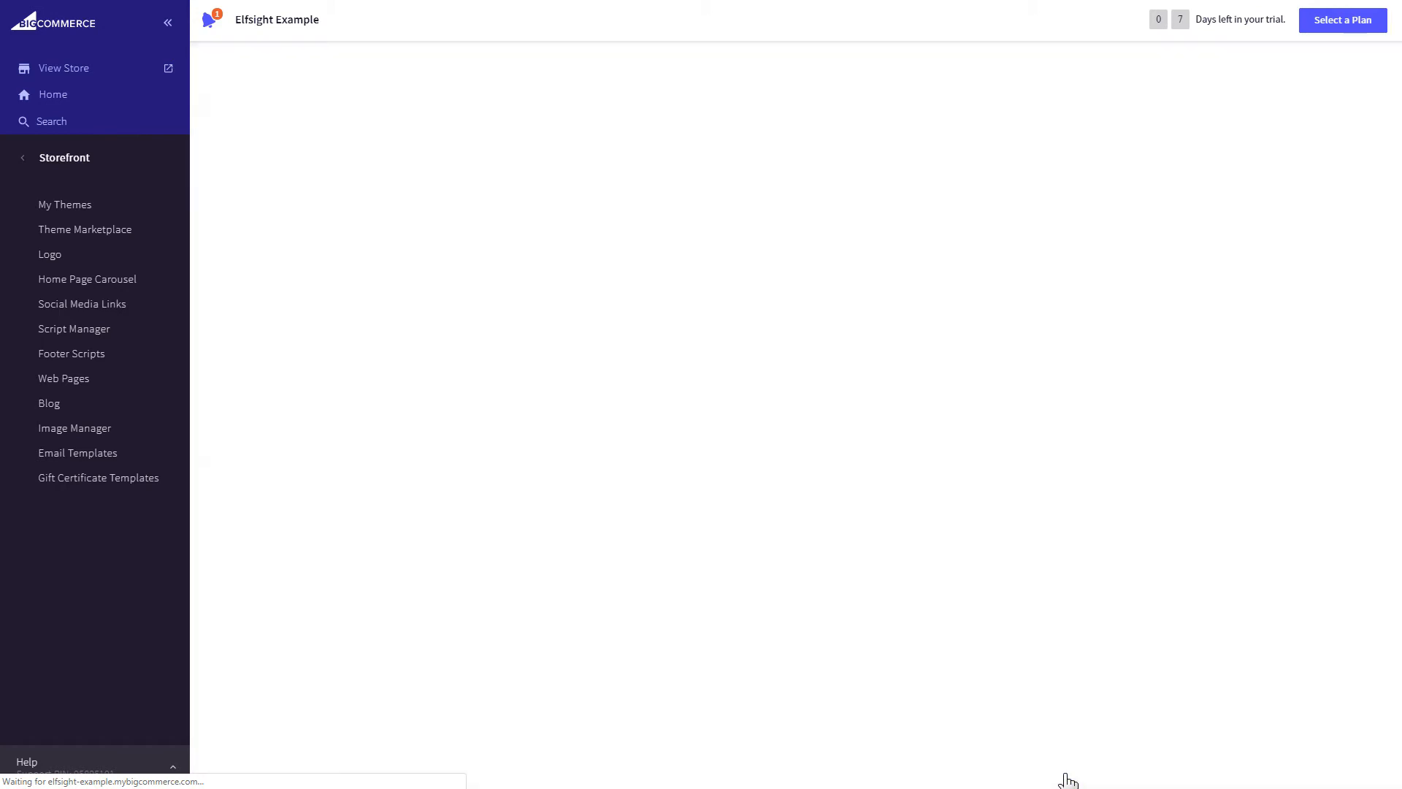
- Choose Edit Theme Files for the Cornerstone theme under Storefront > My Themes
{"action": "left_click", "coordinate": [63, 378]}
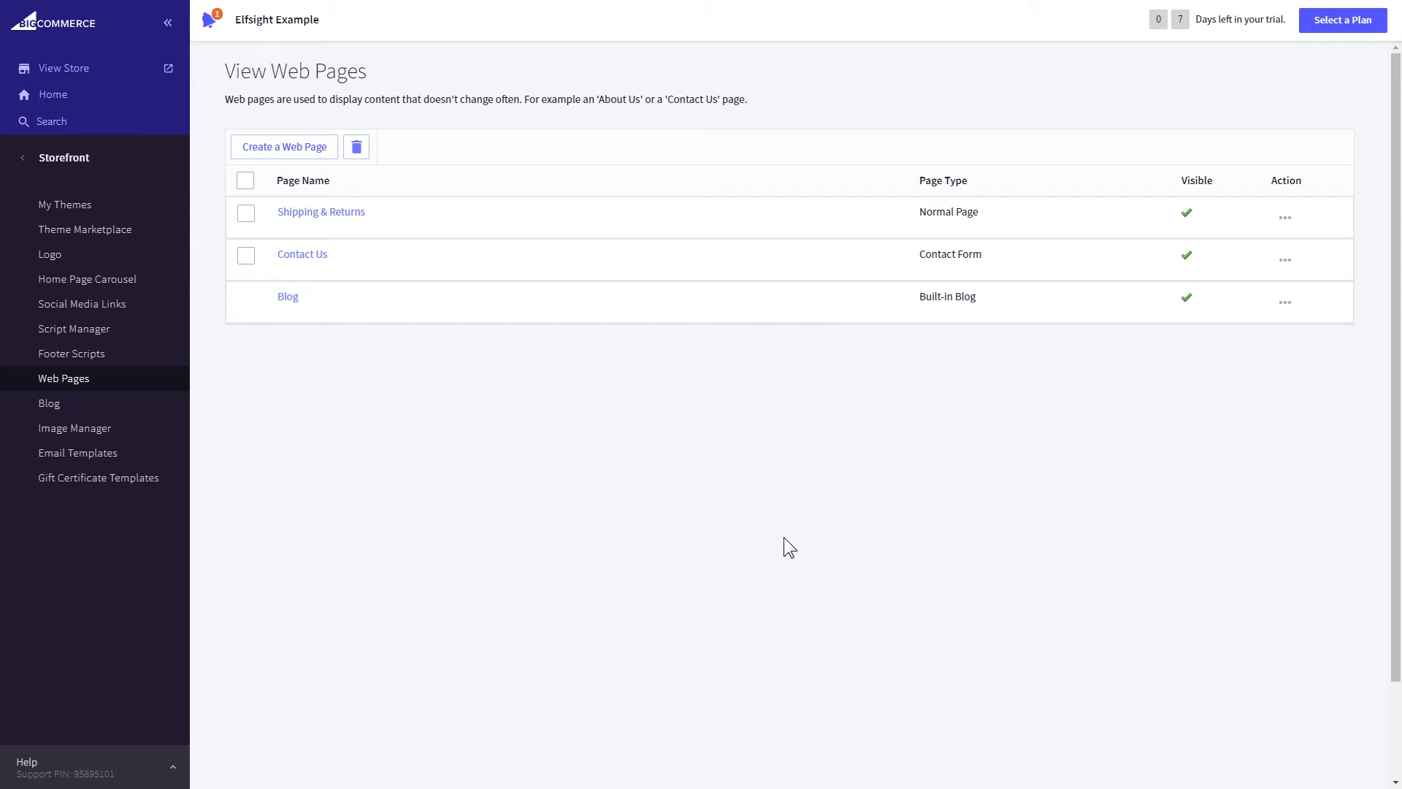
{"action": "left_click", "coordinate": [65, 203]}
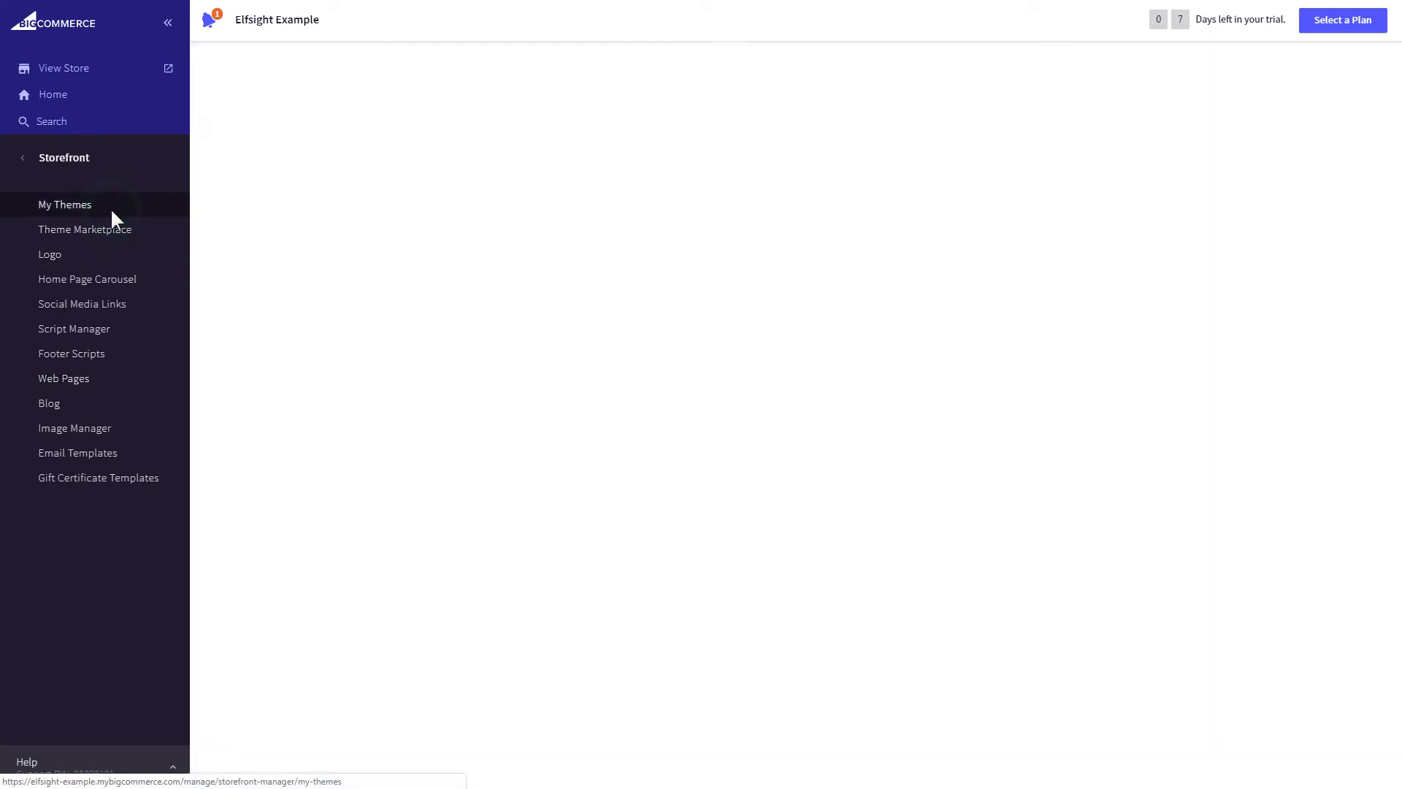
{"action": "left_click", "coordinate": [64, 204]}
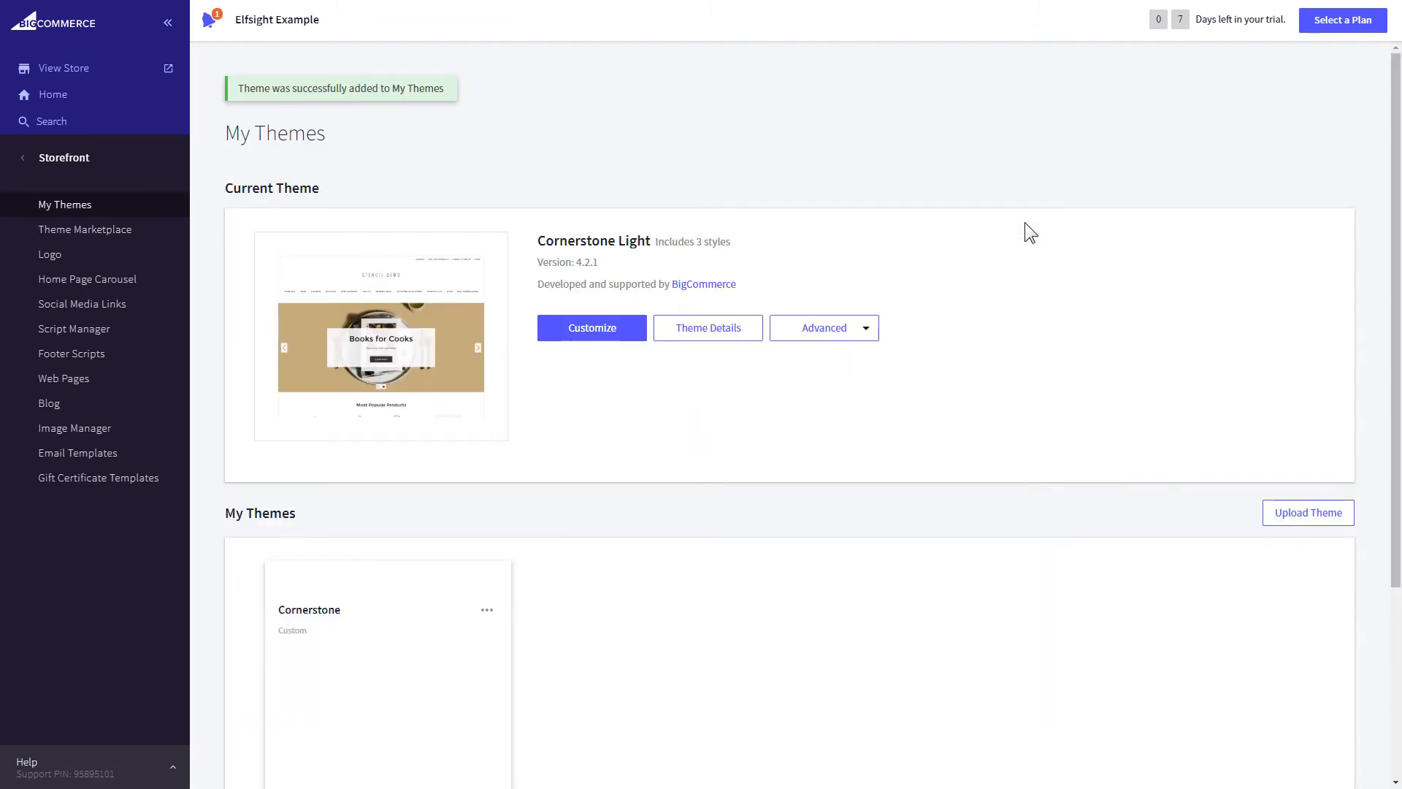
{"action": "scroll", "scroll_direction": "down", "scroll_amount": 3}
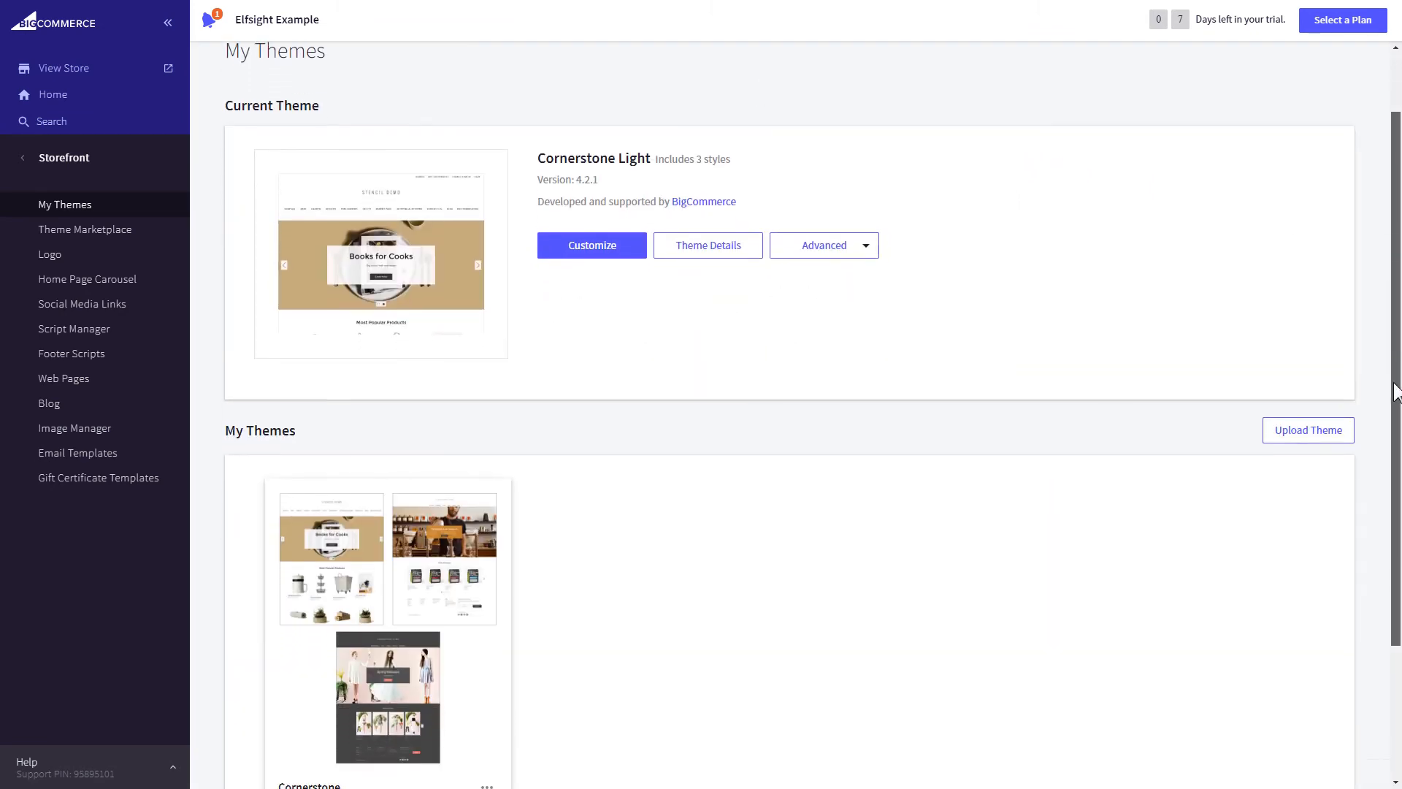
{"action": "scroll", "scroll_direction": "down", "scroll_amount": 3}
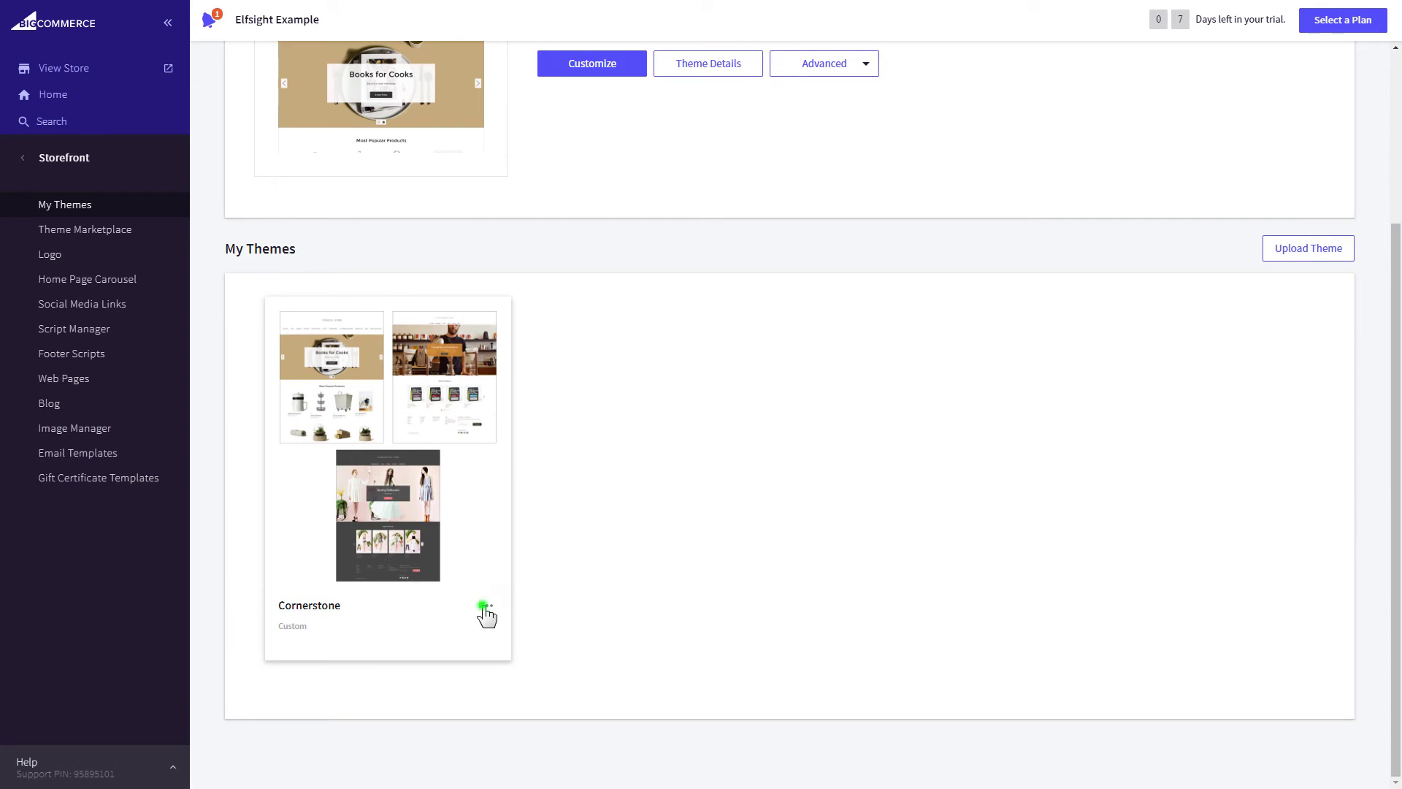
{"action": "left_click", "coordinate": [487, 608]}
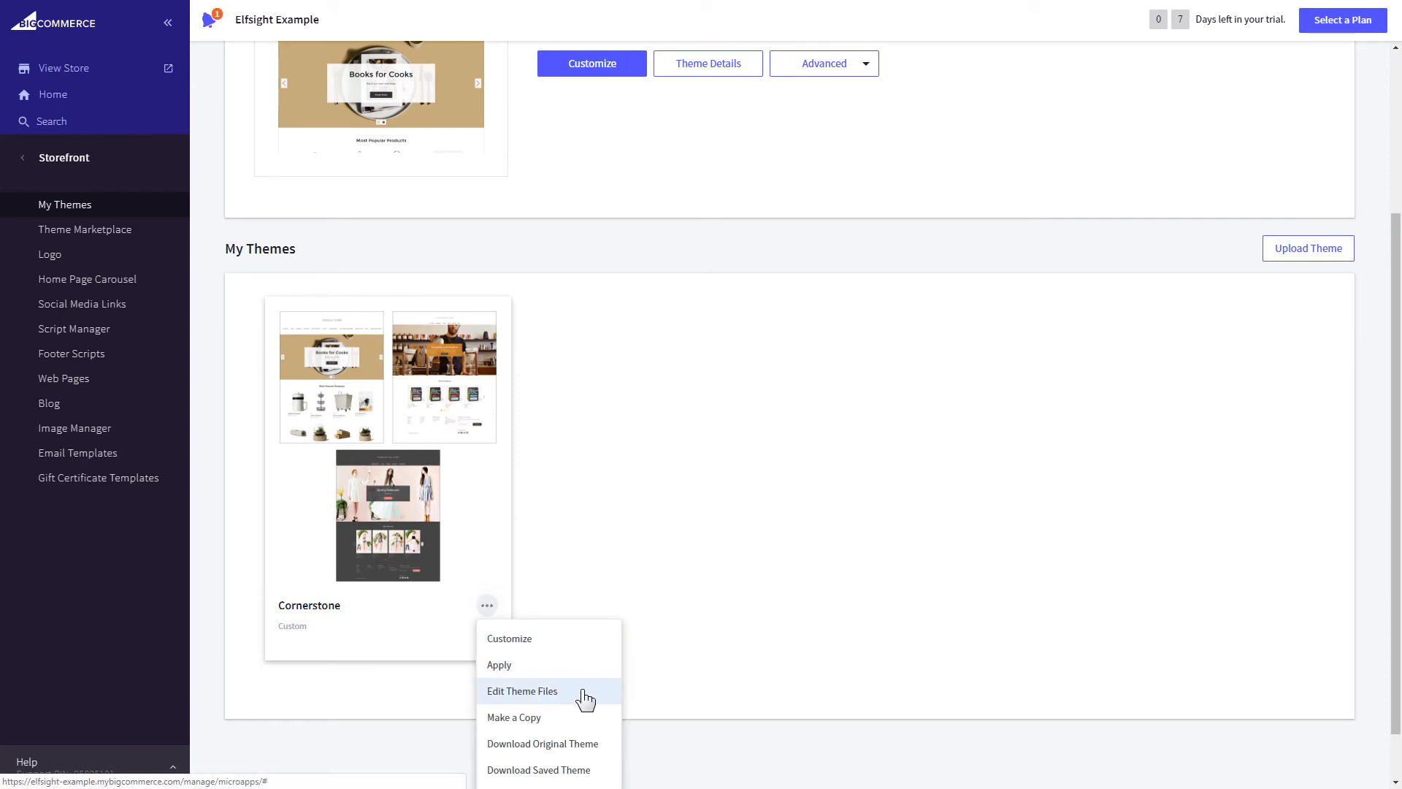
{"action": "left_click", "coordinate": [522, 690]}
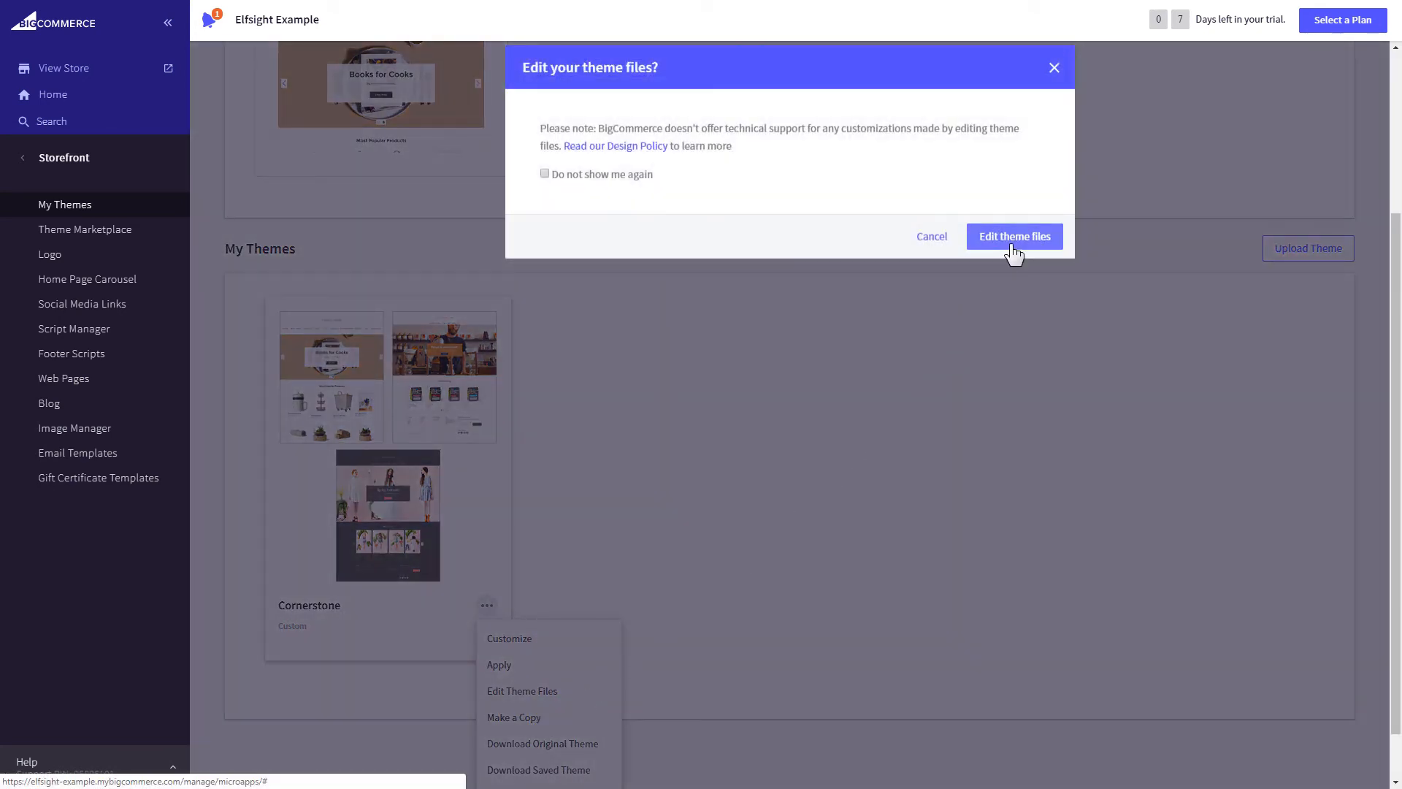
- Paste the Elfsight code on a new line after </div> in home.html and save
{"action": "left_click", "coordinate": [1014, 236]}
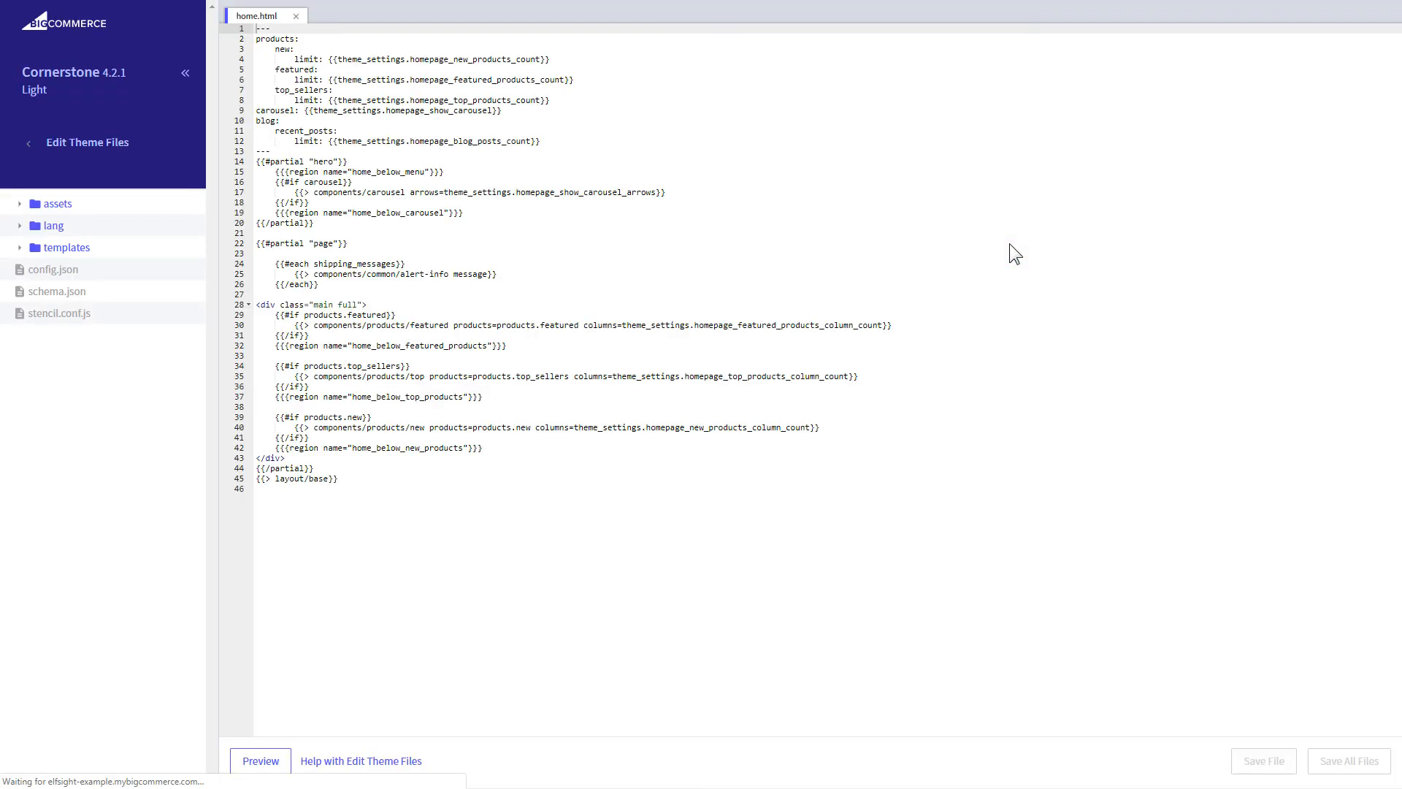
{"action": "mouse_move", "coordinate": [872, 310]}
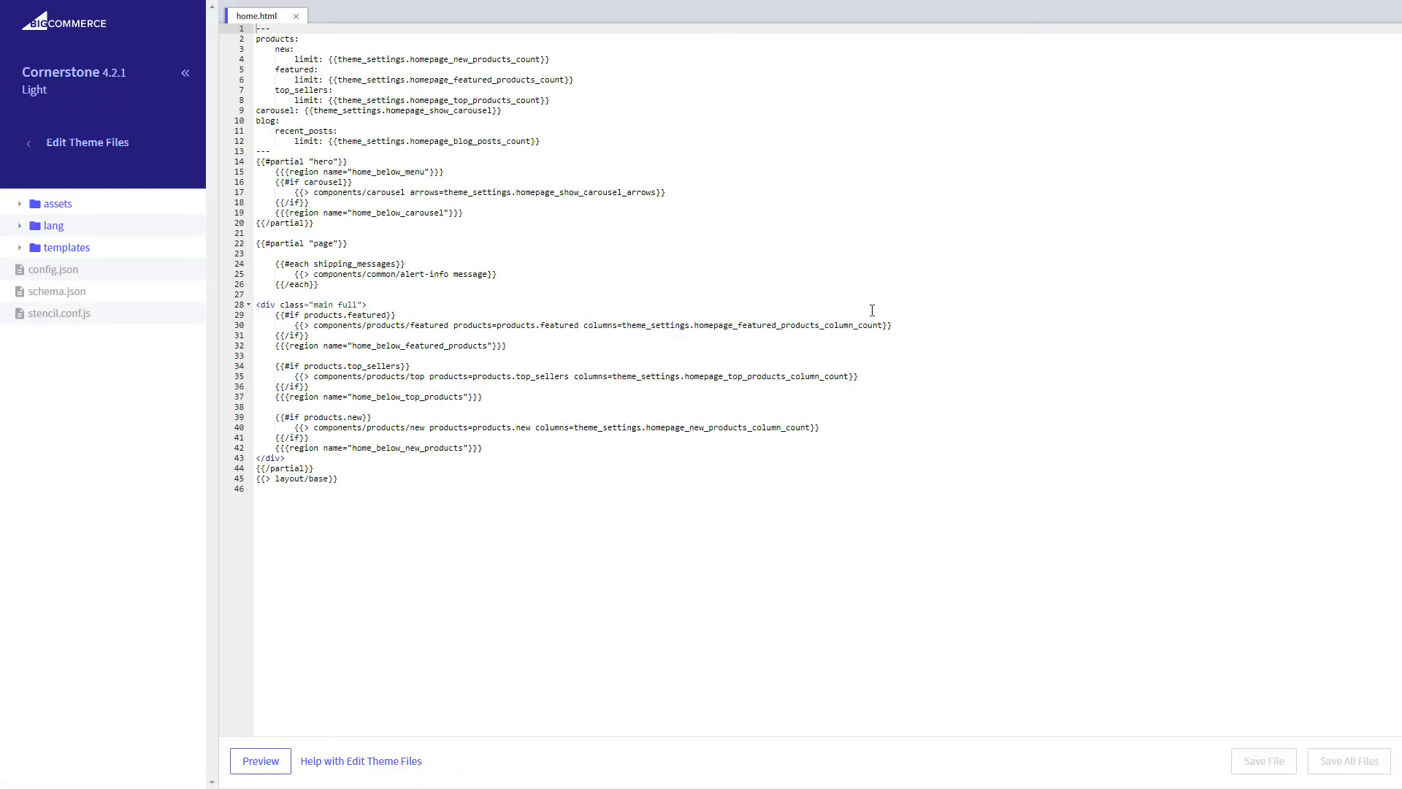
{"action": "key", "text": "enter"}
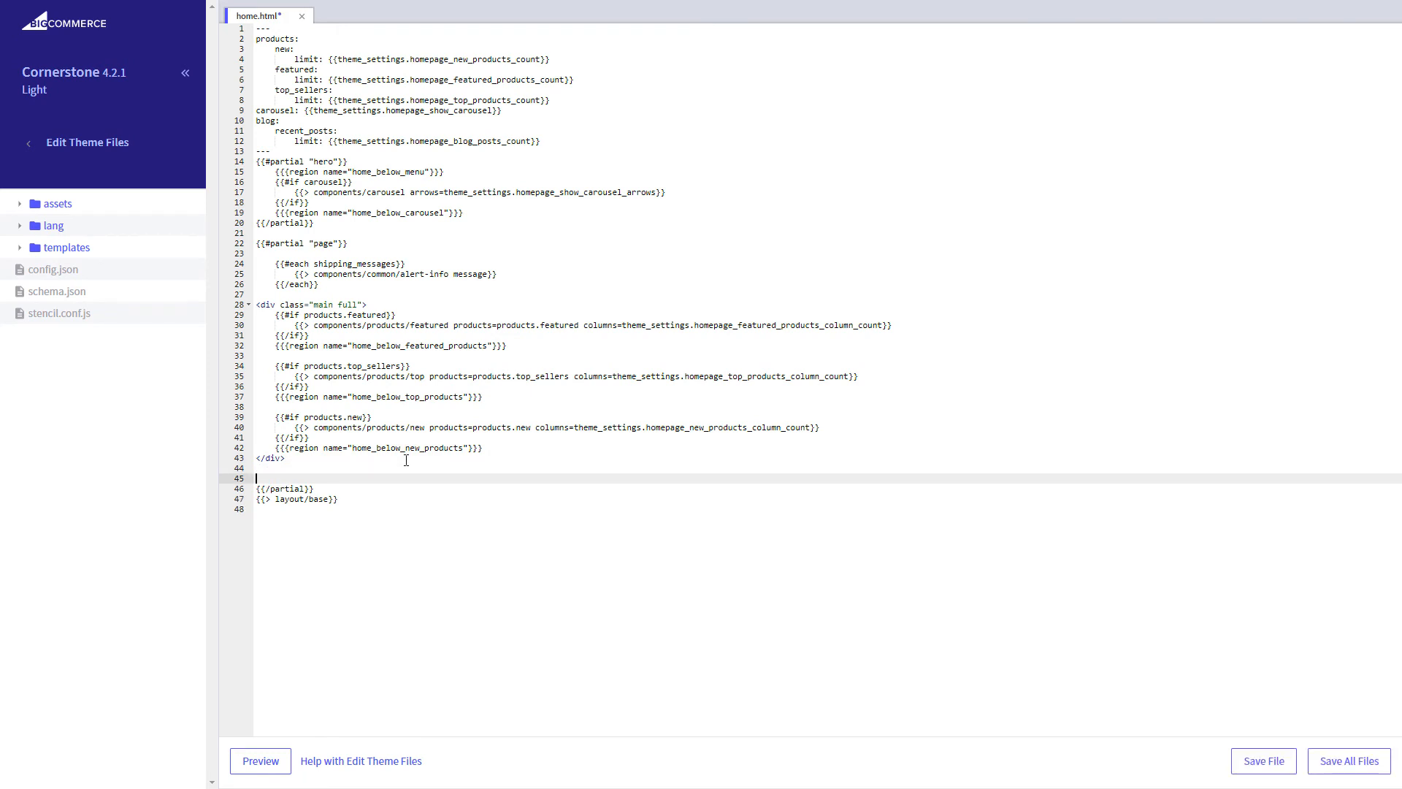
{"action": "right_click", "coordinate": [406, 459]}
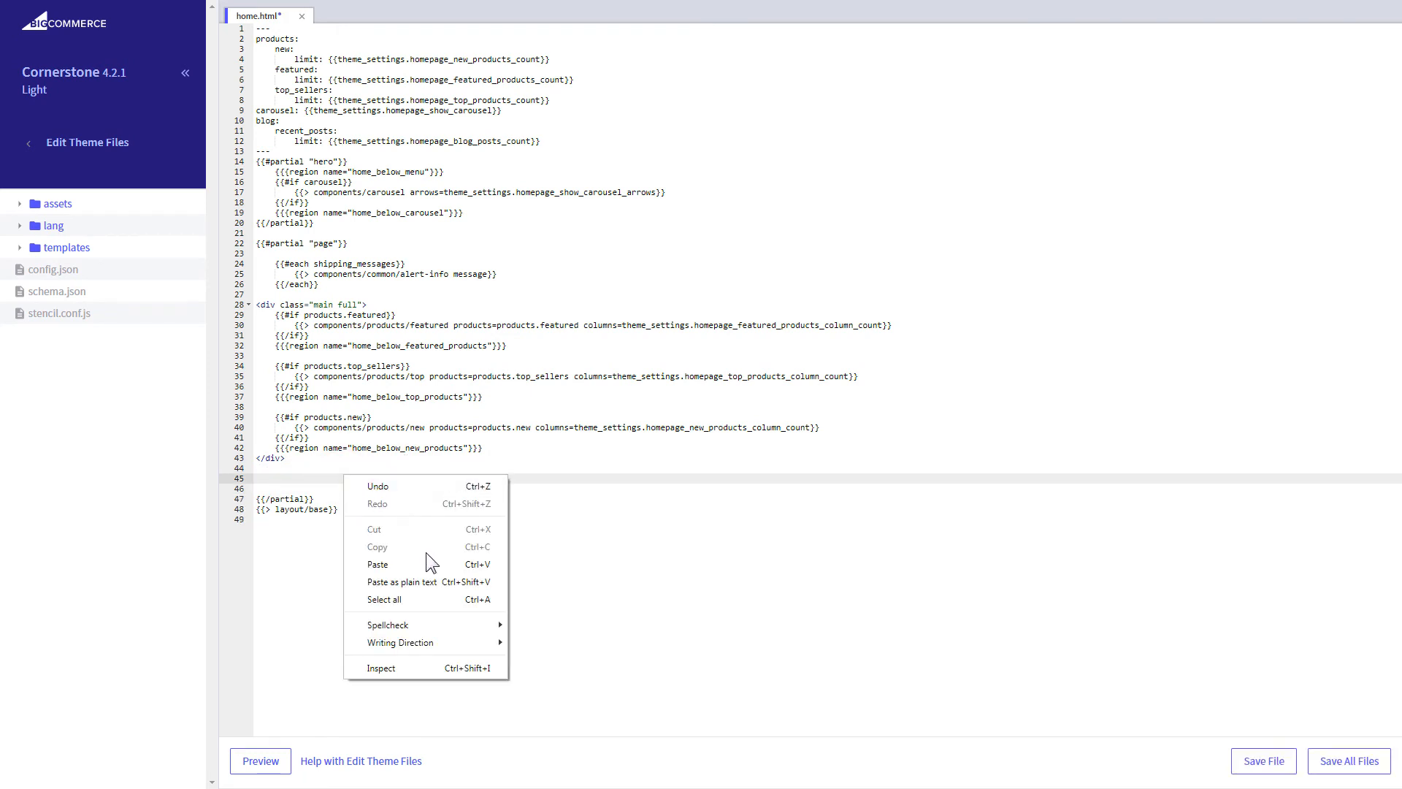
{"action": "left_click", "coordinate": [378, 563]}
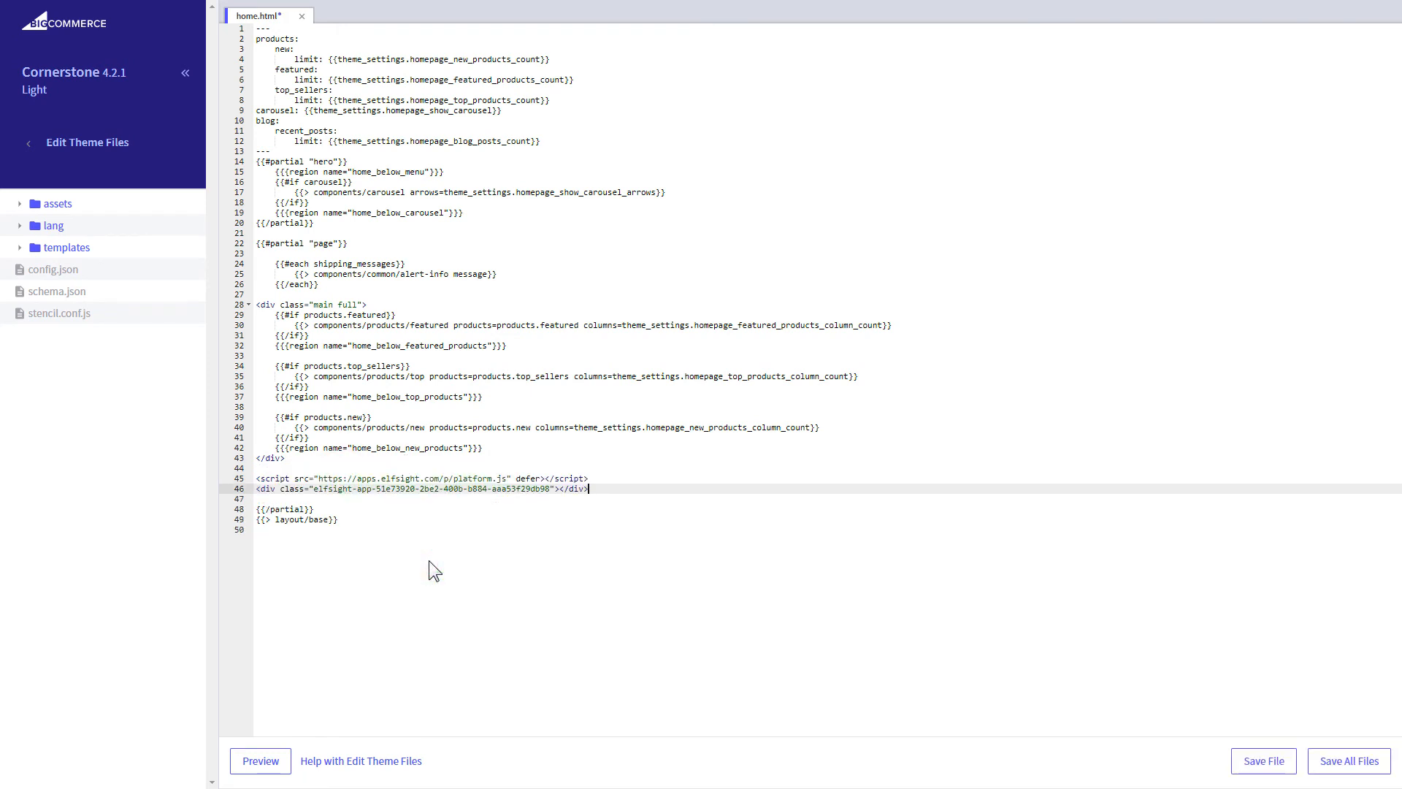
{"action": "mouse_move", "coordinate": [1072, 689]}
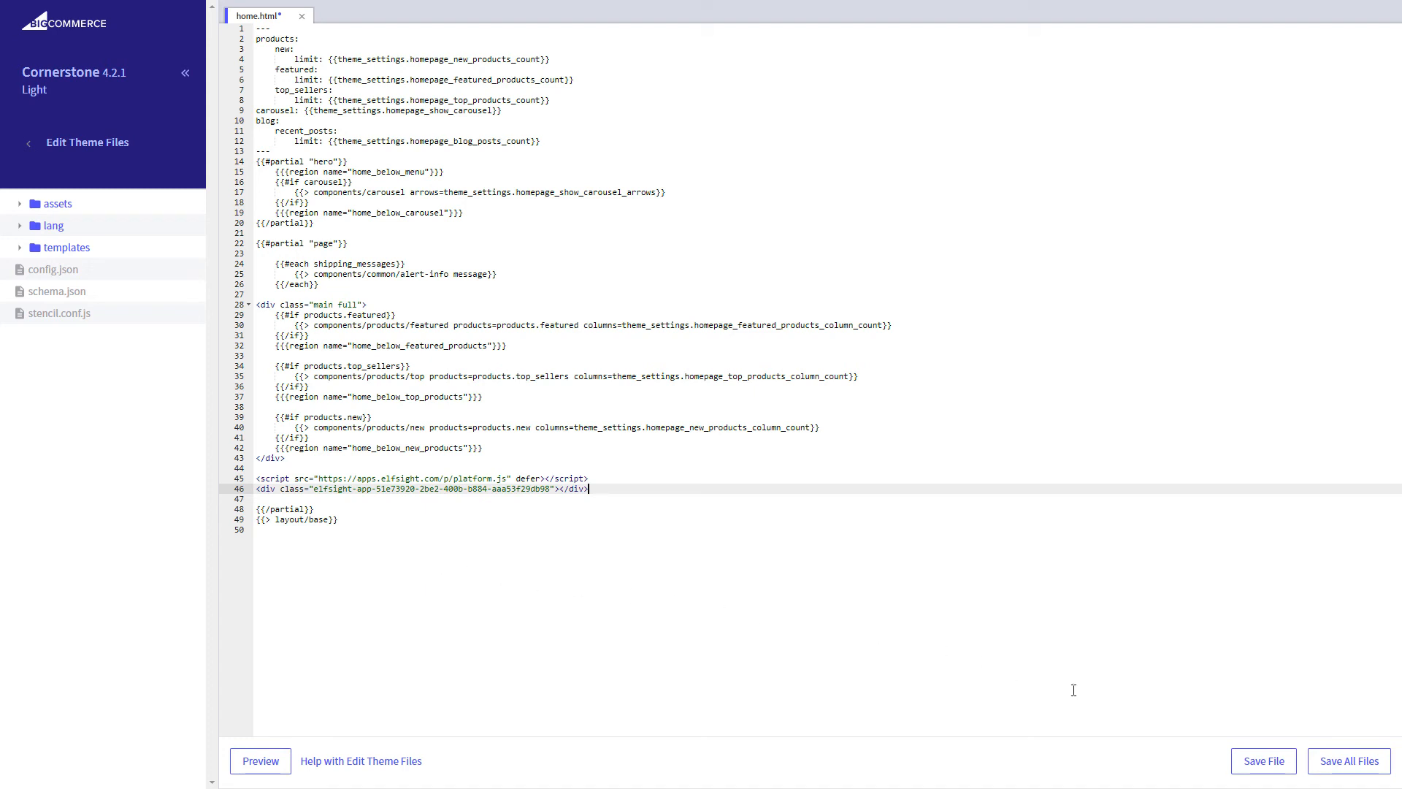
{"action": "left_click", "coordinate": [1263, 761]}
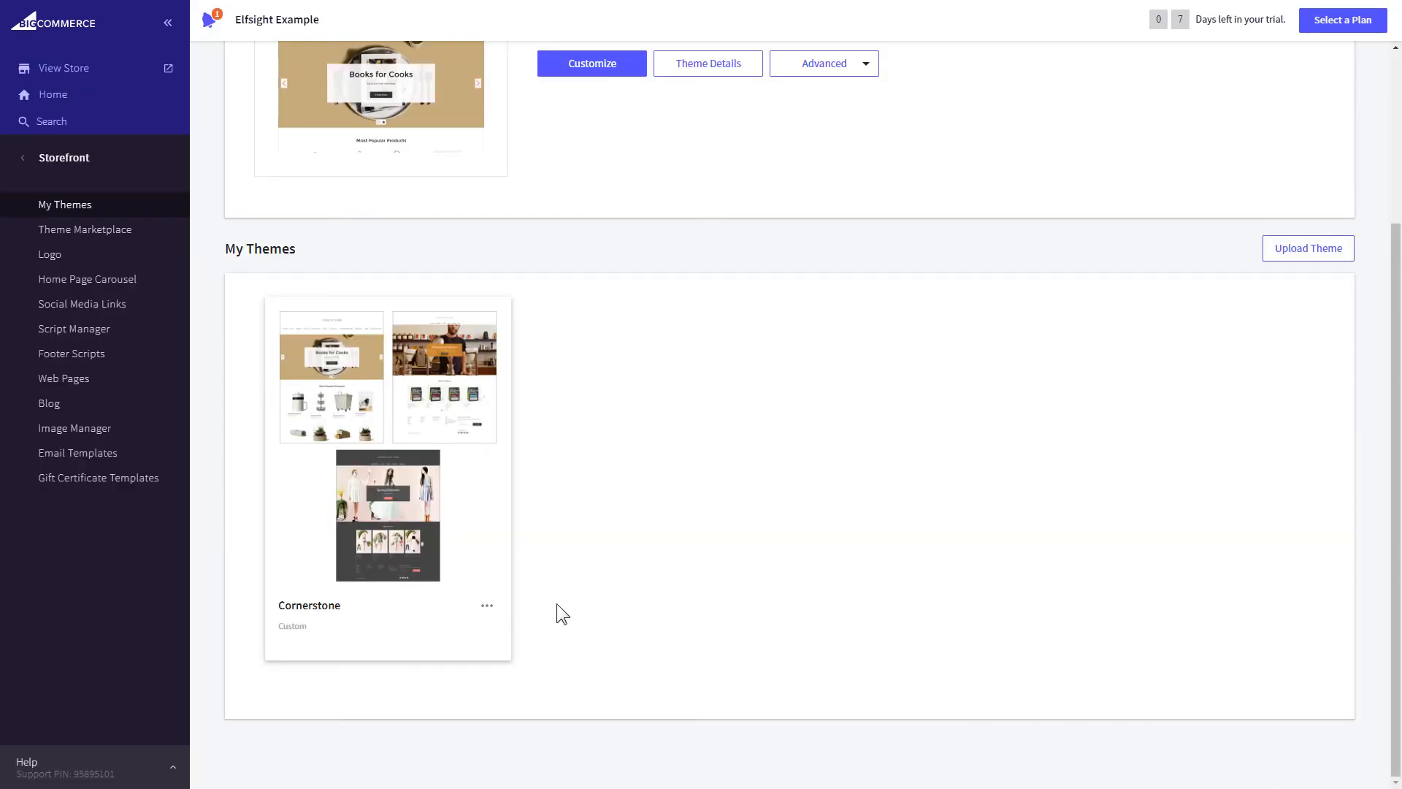
- Open the live storefront, scroll to the YouTube gallery, and flip forward twice and back once
{"action": "left_click", "coordinate": [487, 605]}
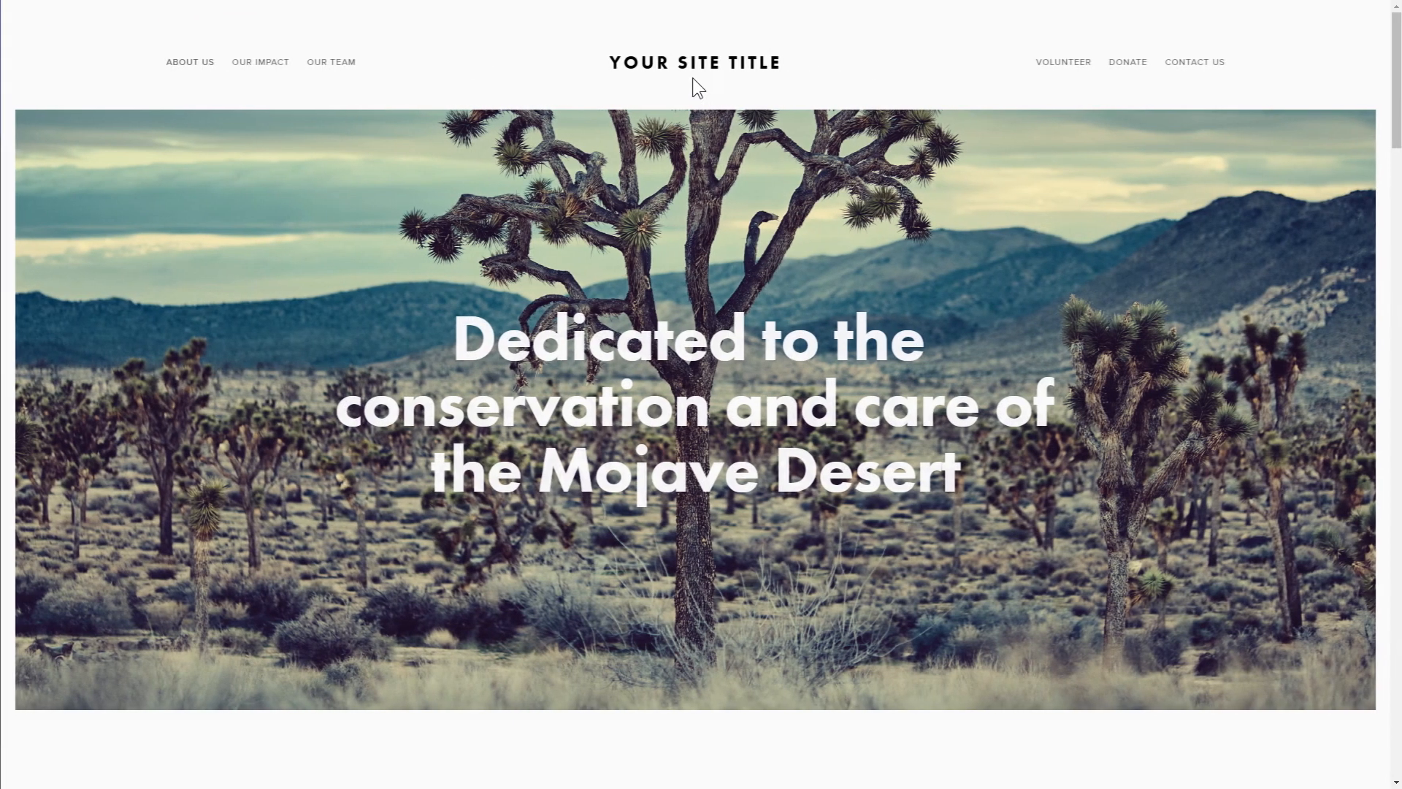
{"action": "scroll", "scroll_direction": "down", "scroll_amount": 3}
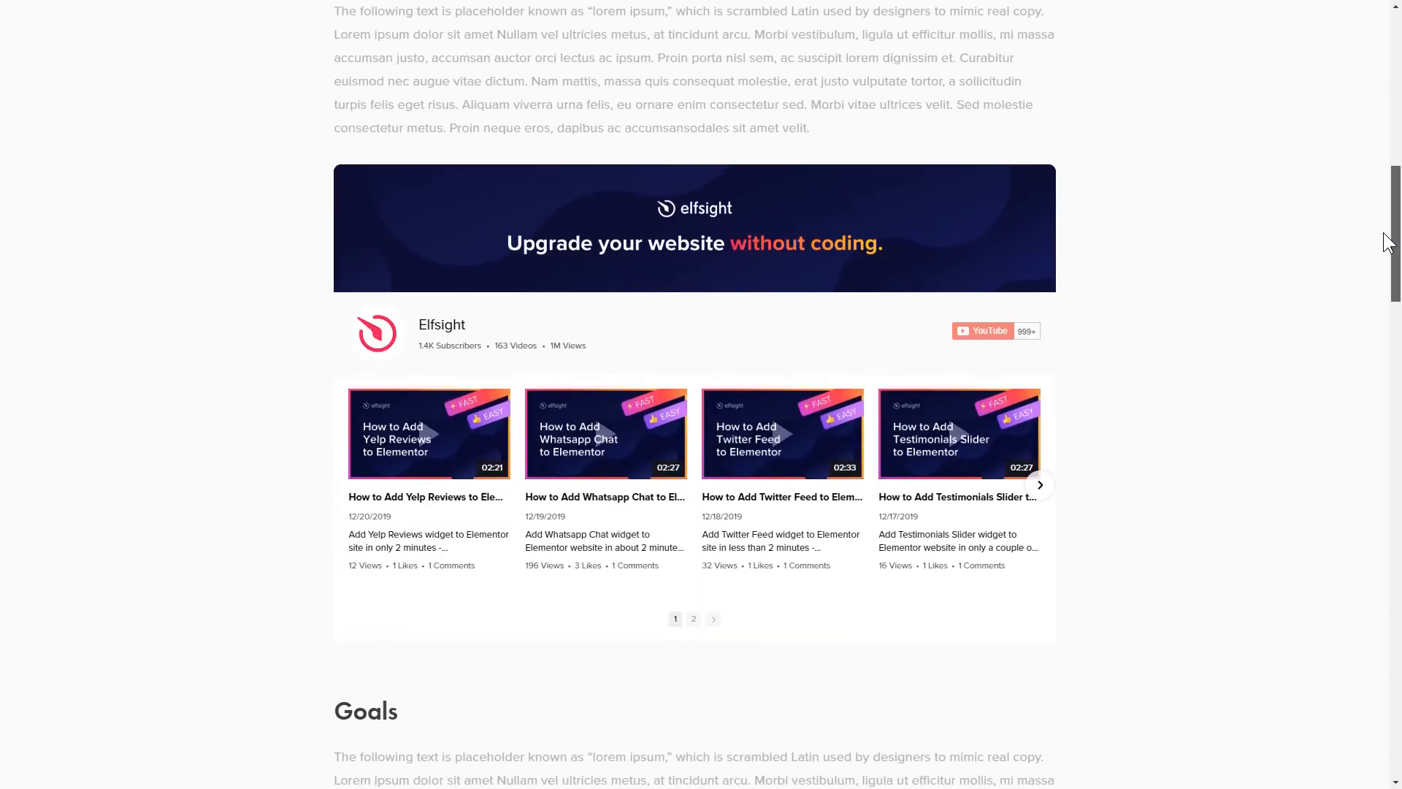
{"action": "scroll", "scroll_direction": "down", "scroll_amount": 3}
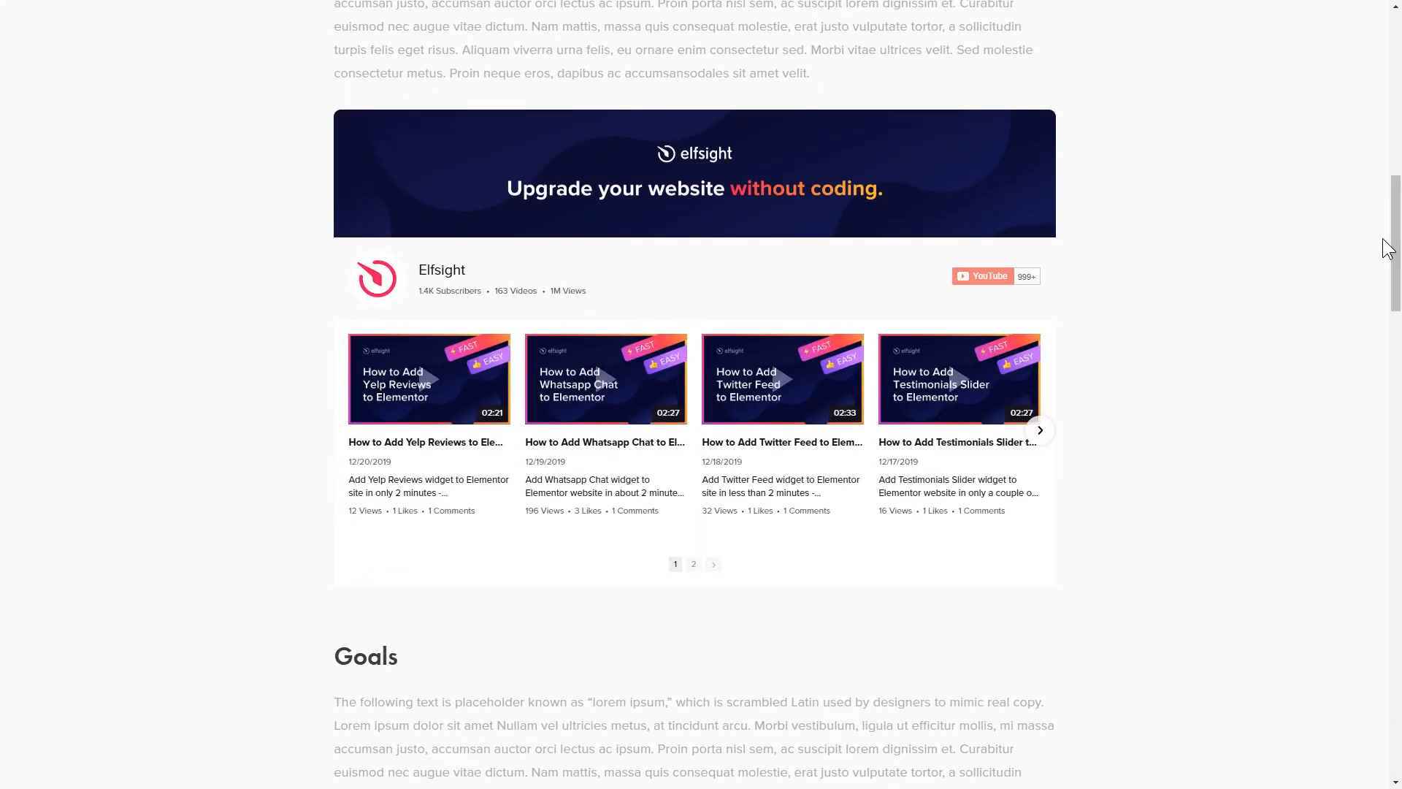
{"action": "left_click", "coordinate": [1039, 430]}
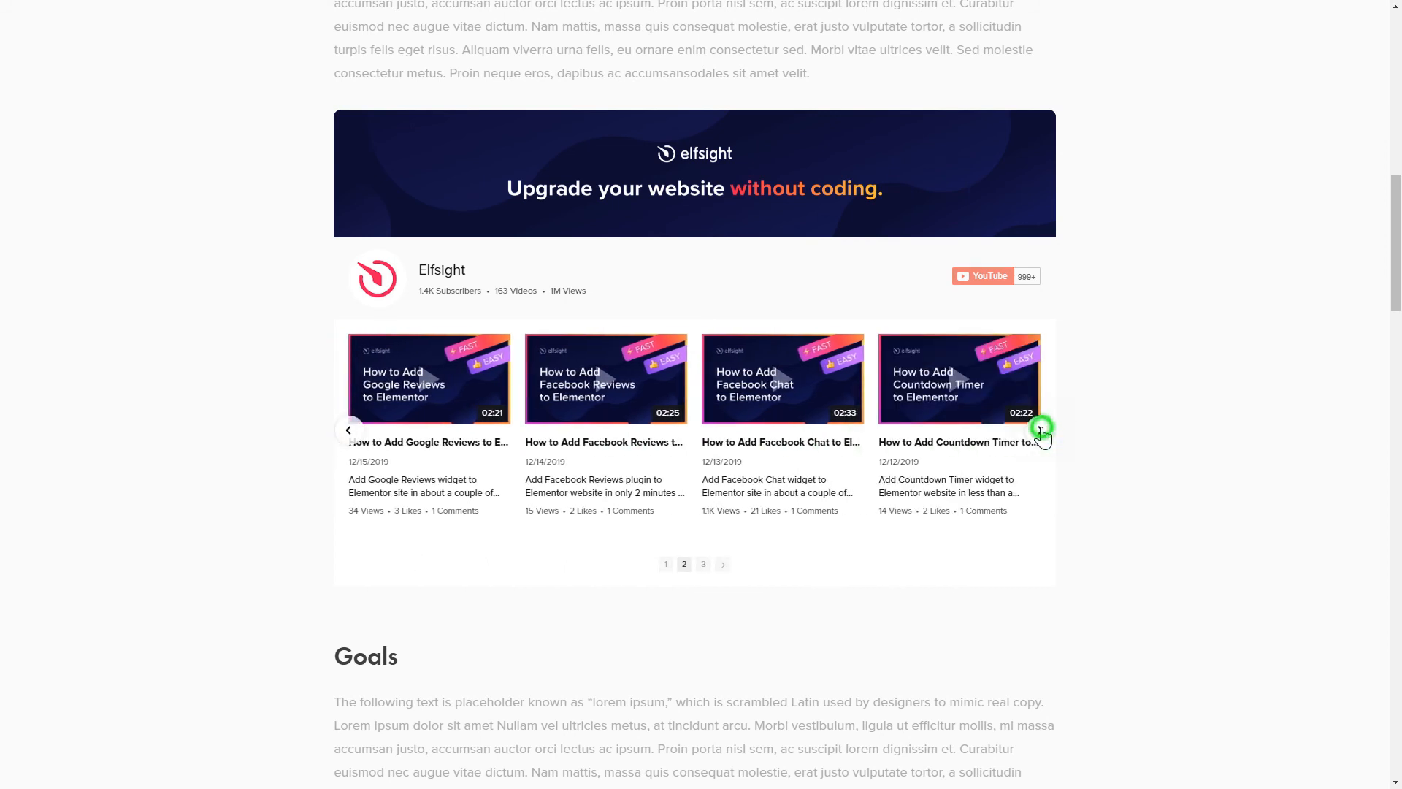
{"action": "left_click", "coordinate": [1039, 430]}
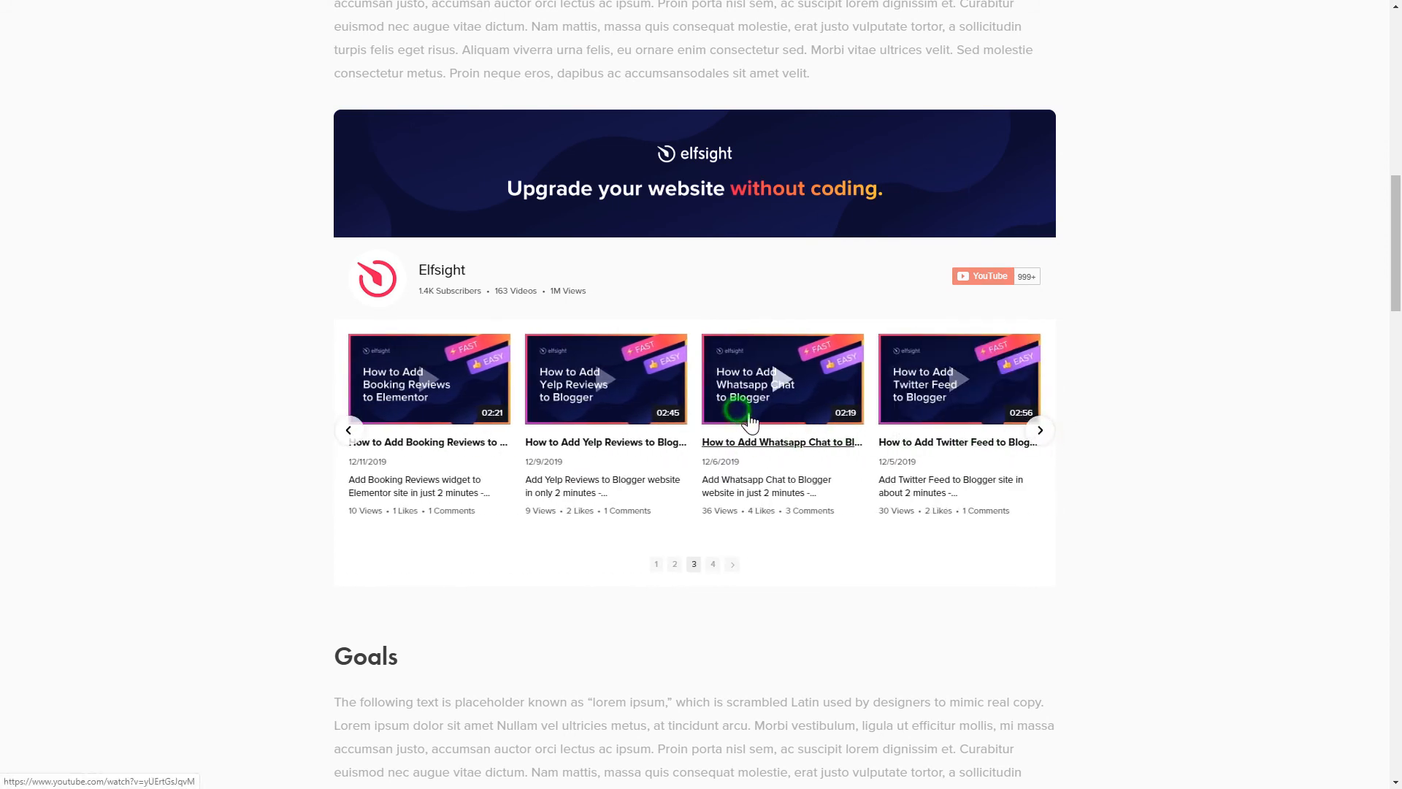
{"action": "left_click", "coordinate": [673, 562]}
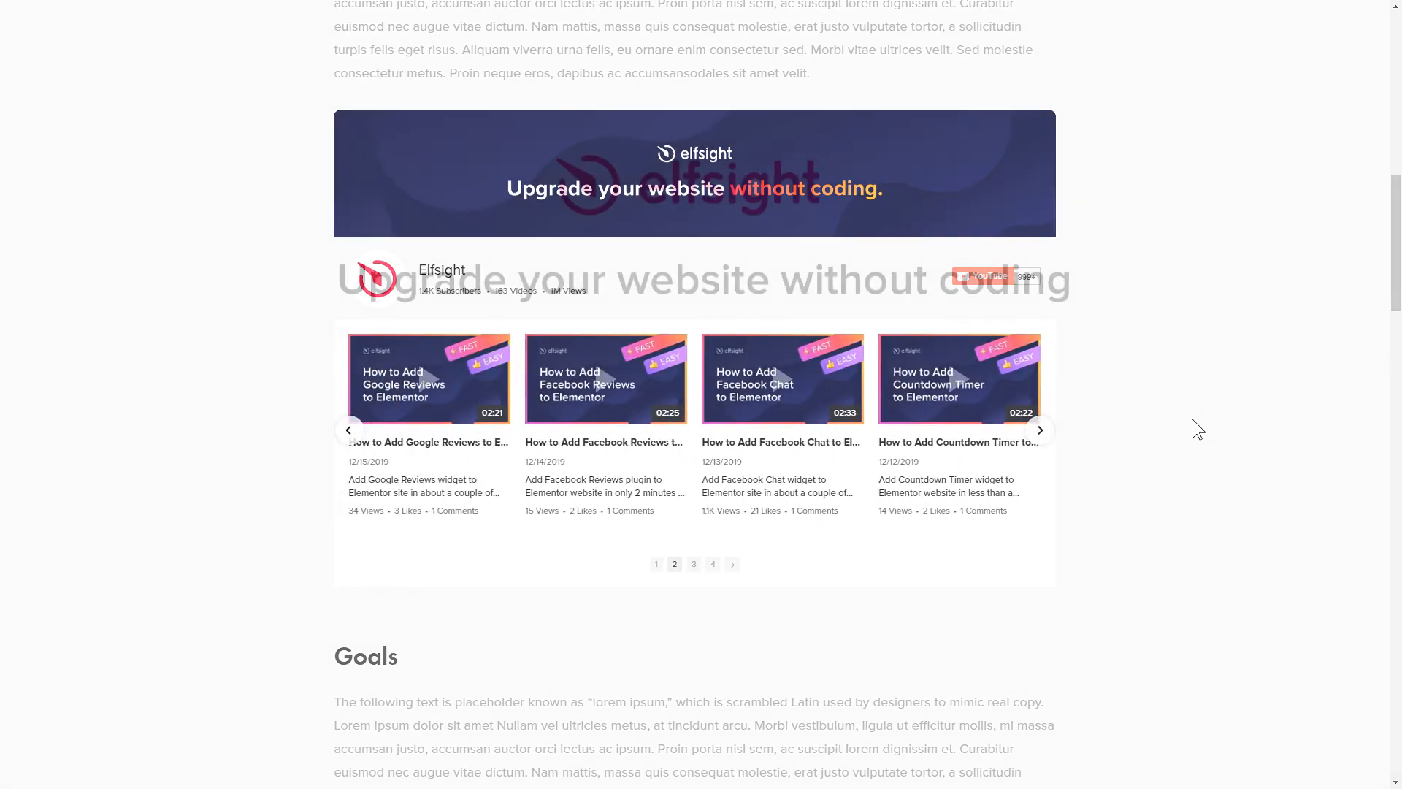